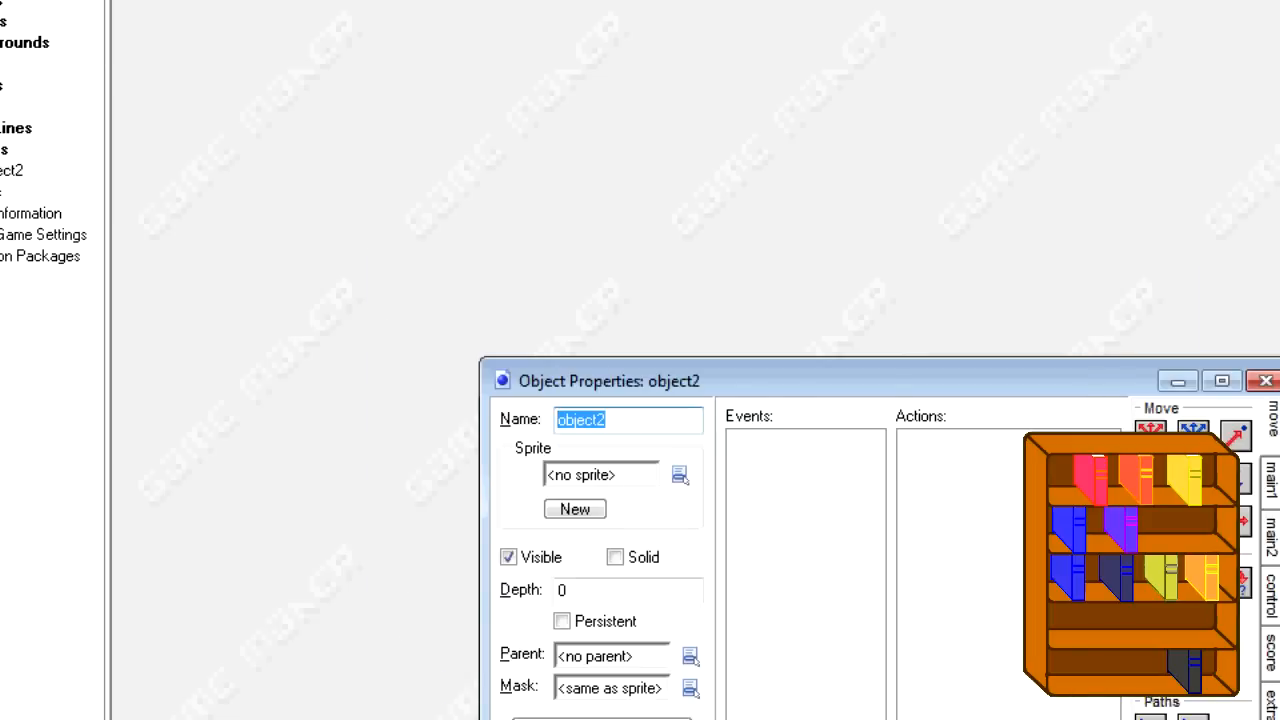
- In a blank code editor, write bookcase[0]=3 and bookcase[1]=2 on separate lines
click(477, 567)
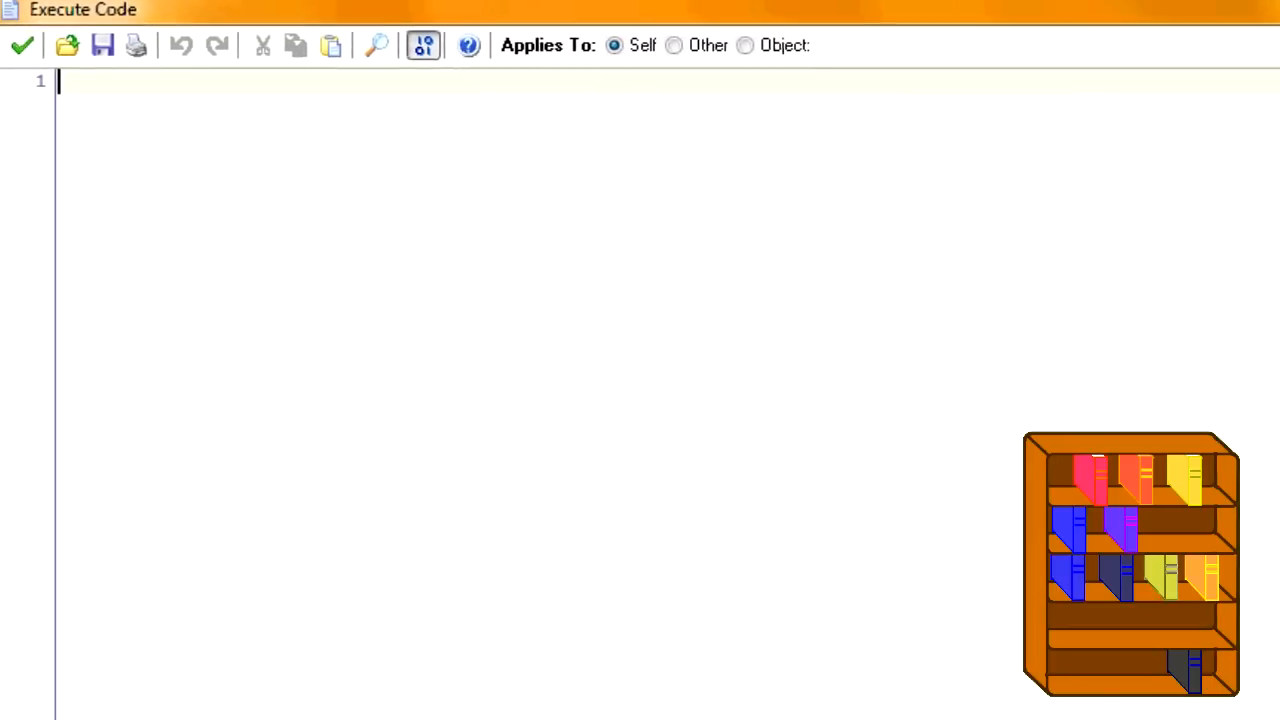
text(b)
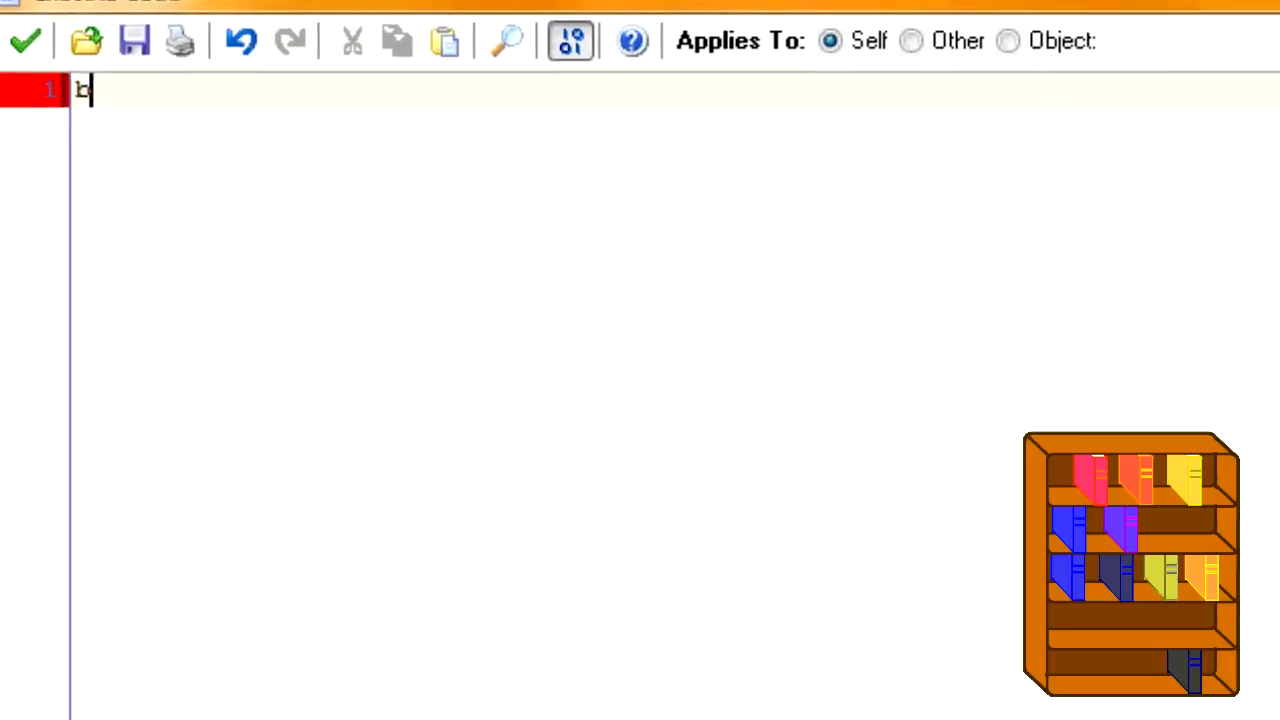
text(bookcase[0)
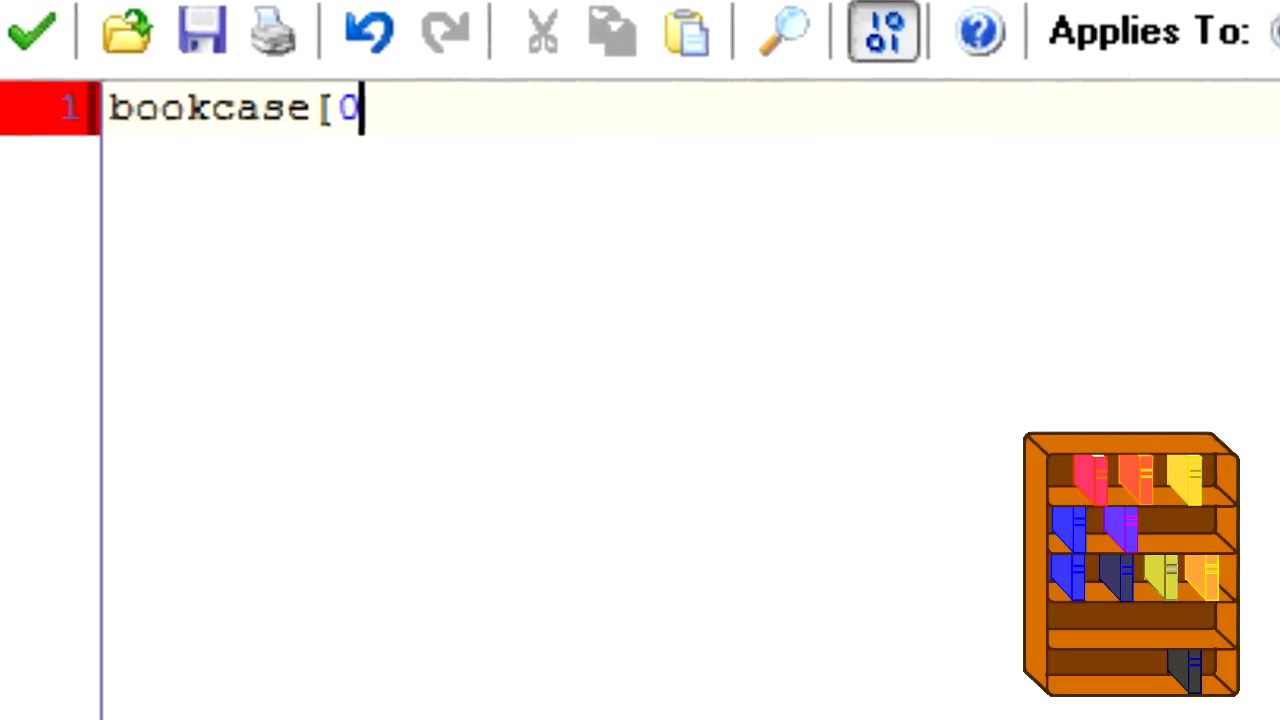
text(]=)
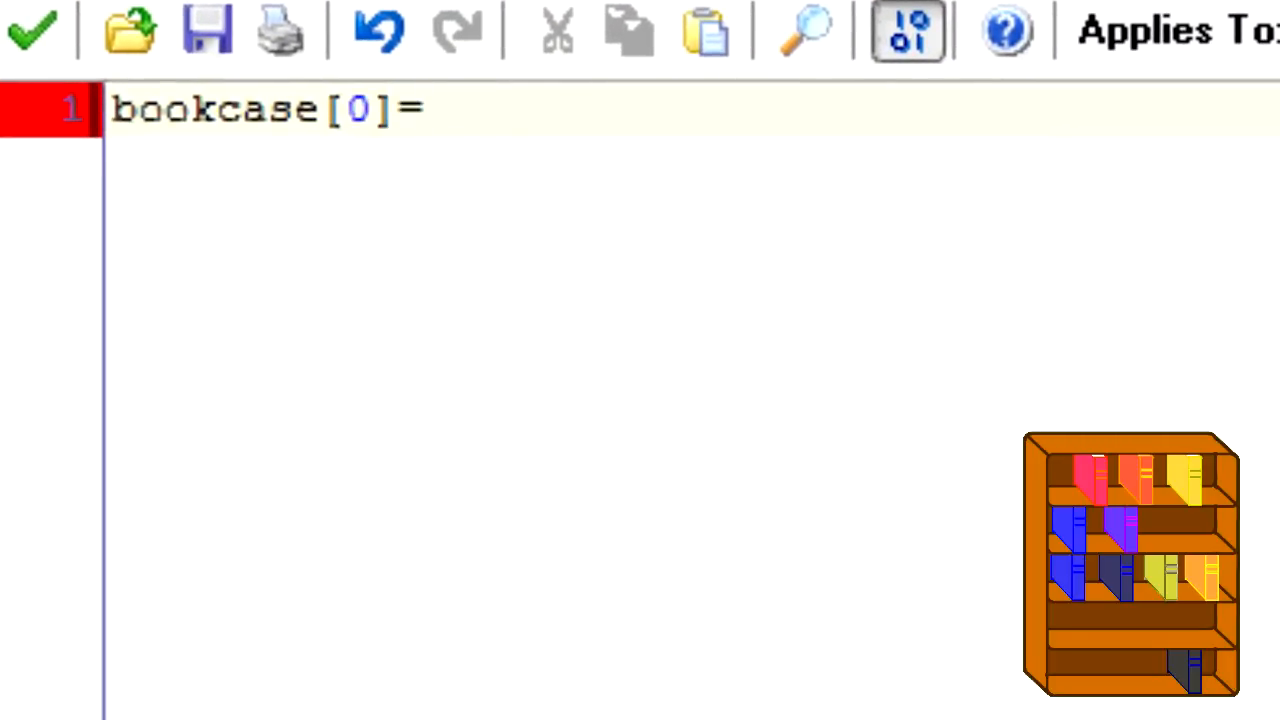
text(3)
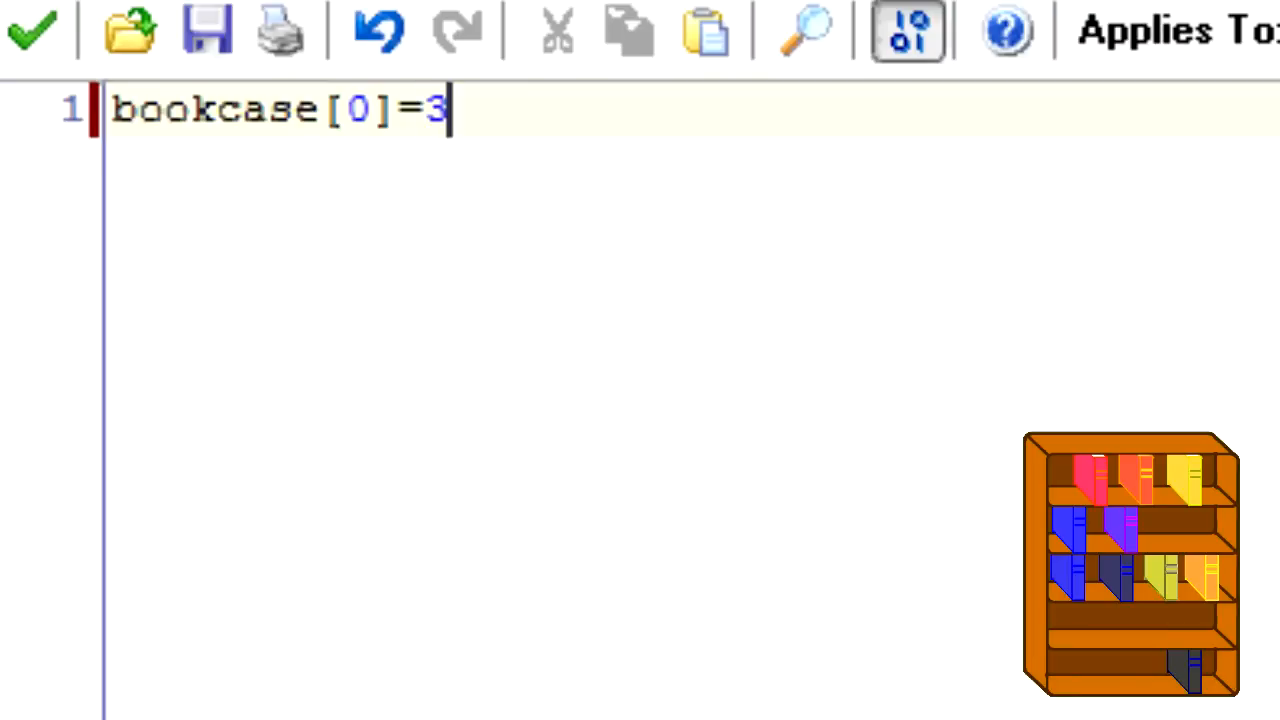
key(Enter)
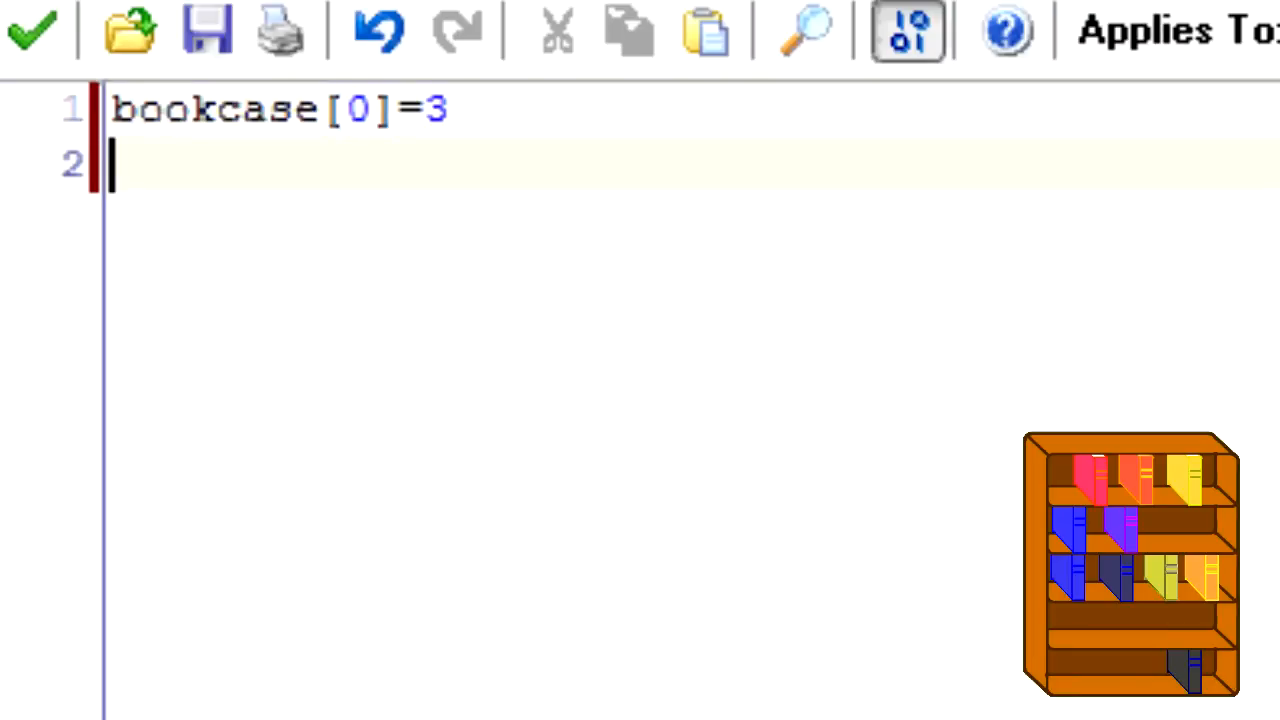
text(bookcas)
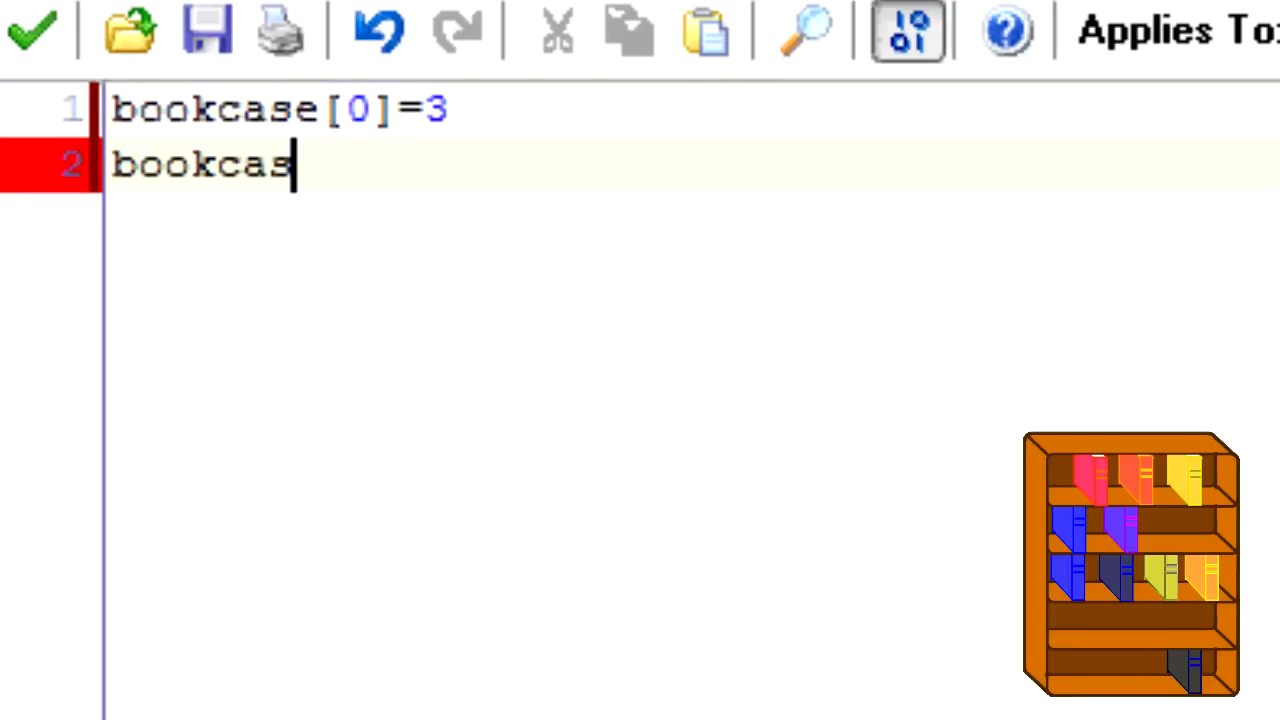
text(e[)
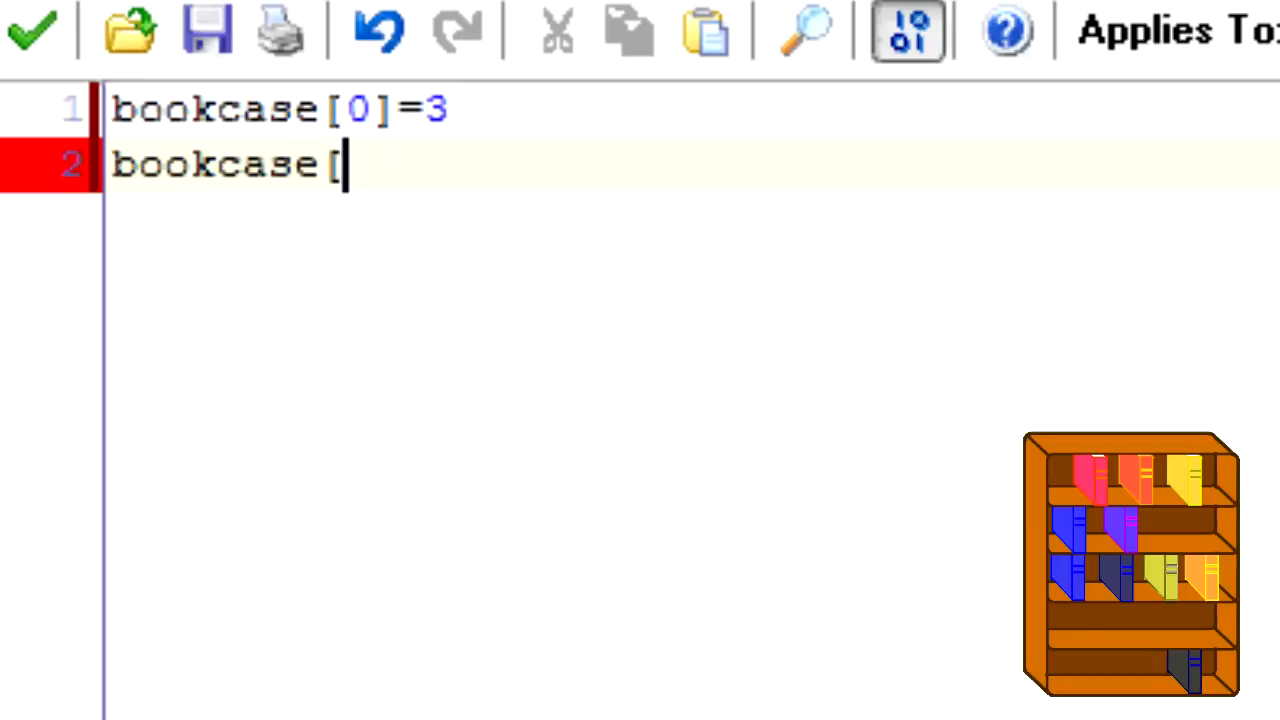
text(1]=2)
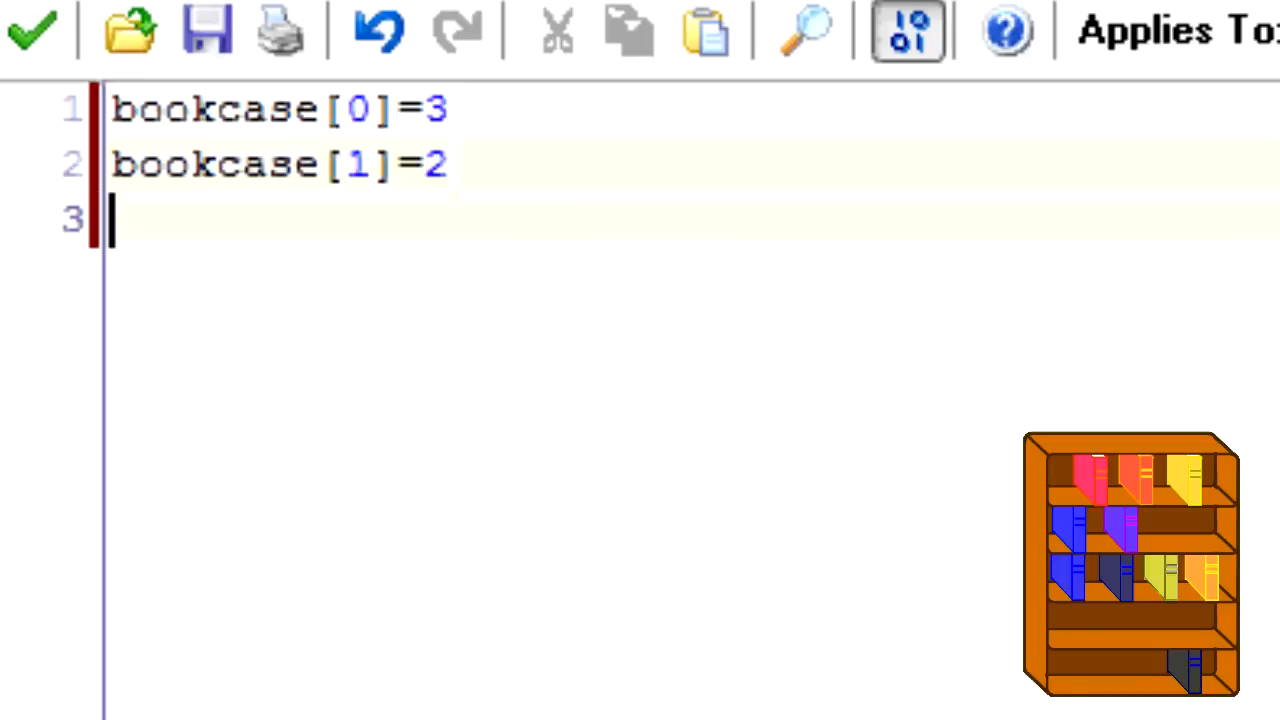
- Add the remaining entries bookcase[2]=4, bookcase[3]=0 and bookcase[4]=1
text(bookcase[2]=)
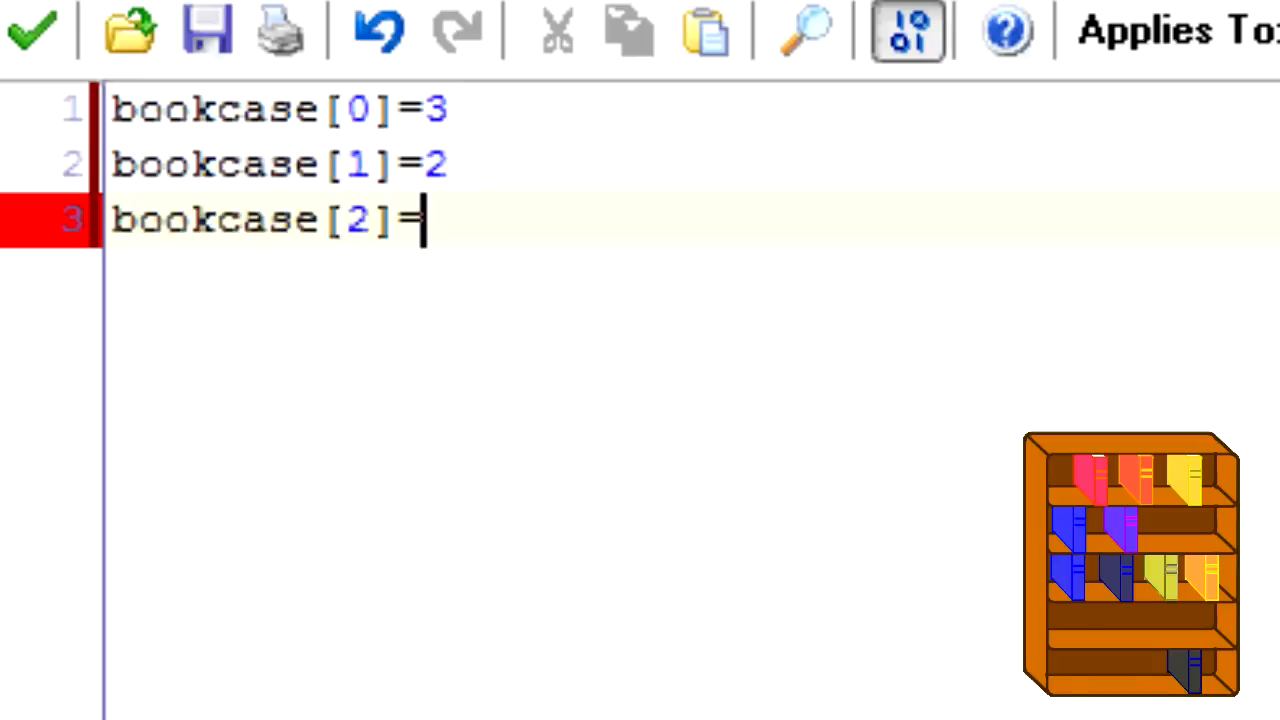
text(4)
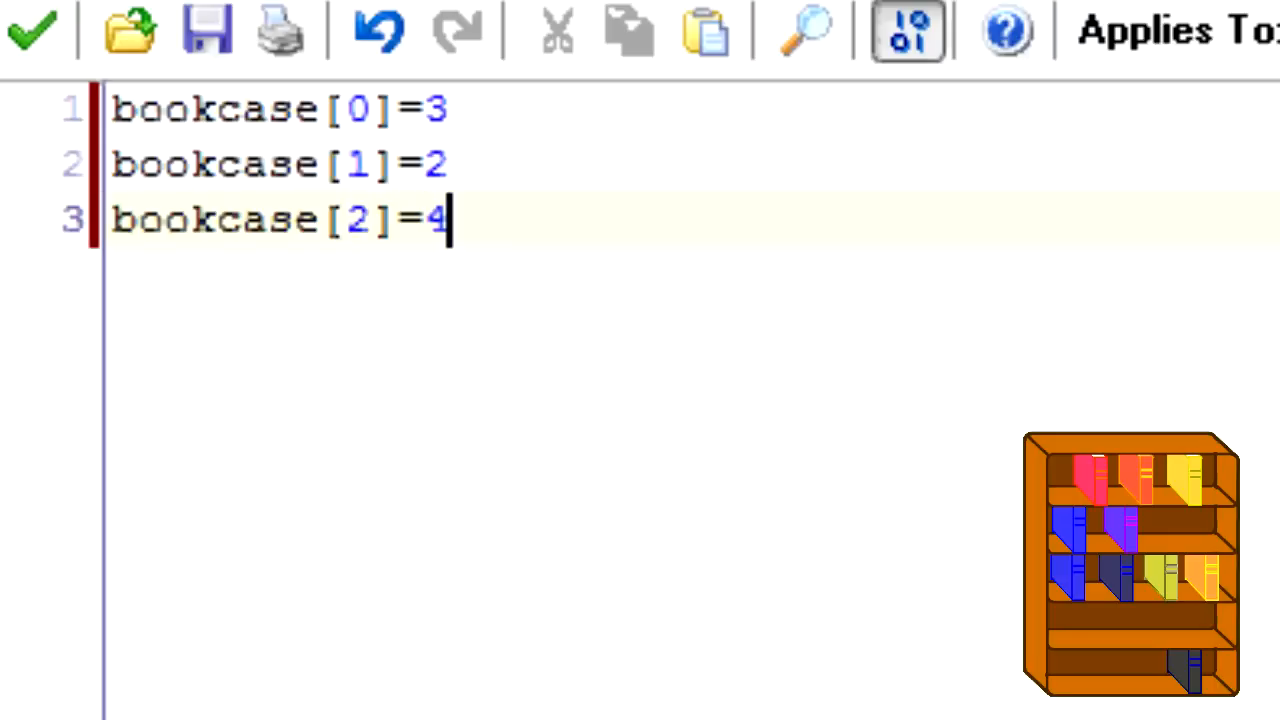
text(bookcase)
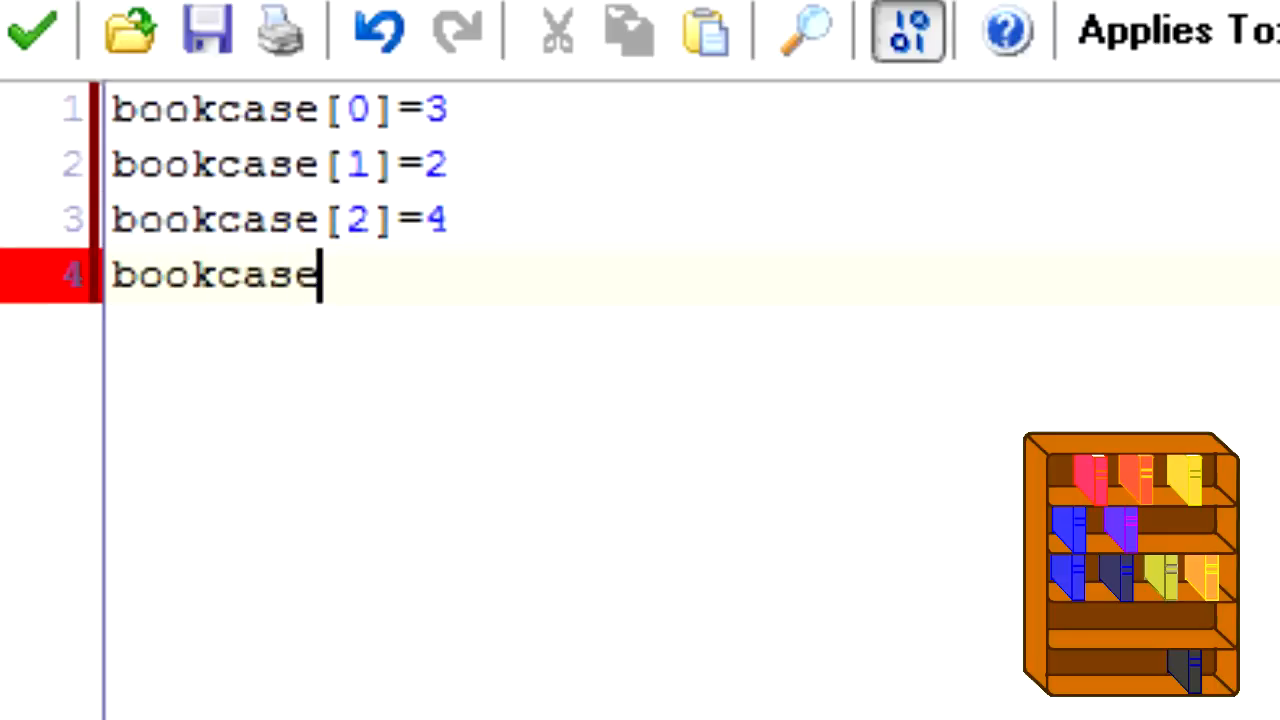
text([3]=0)
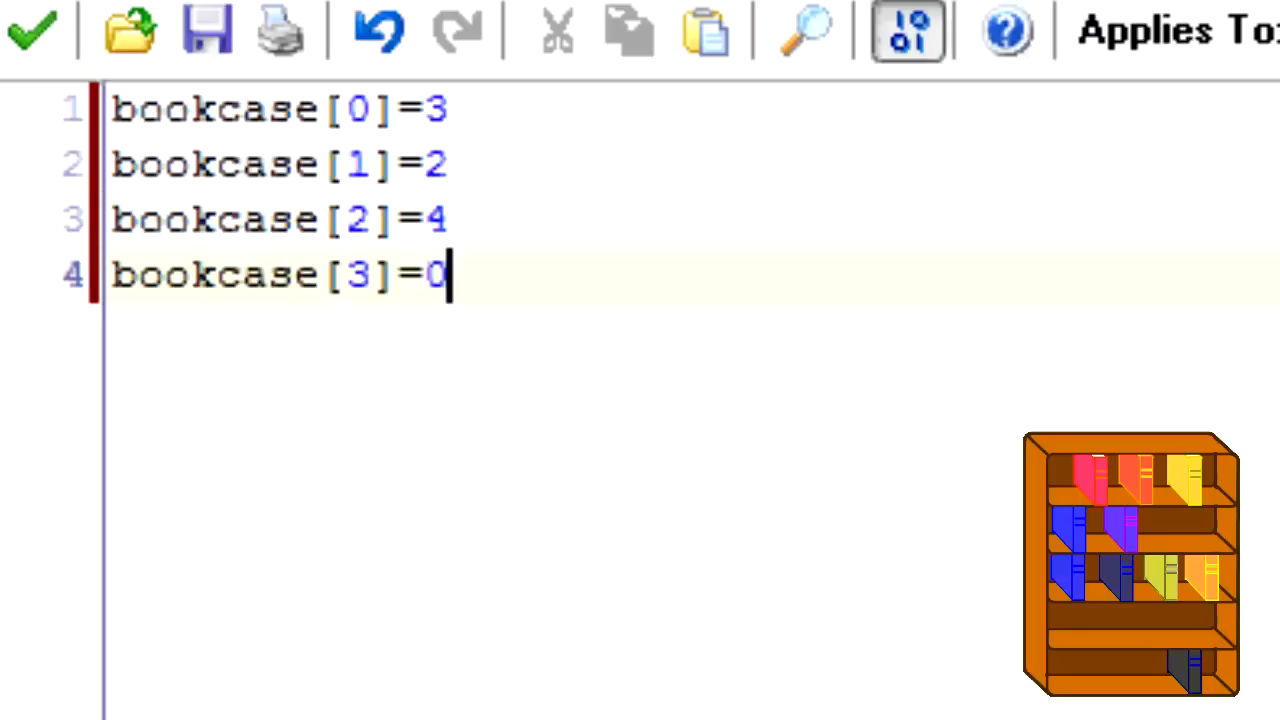
text(book)
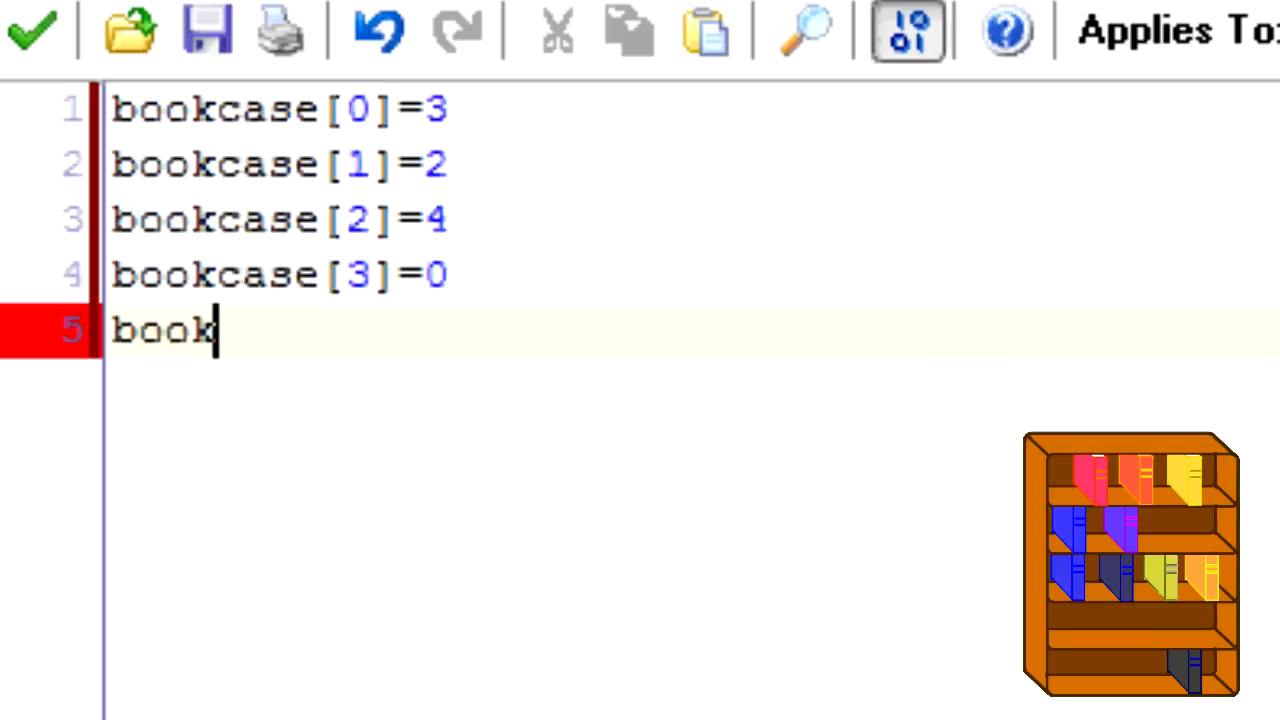
text(case[)
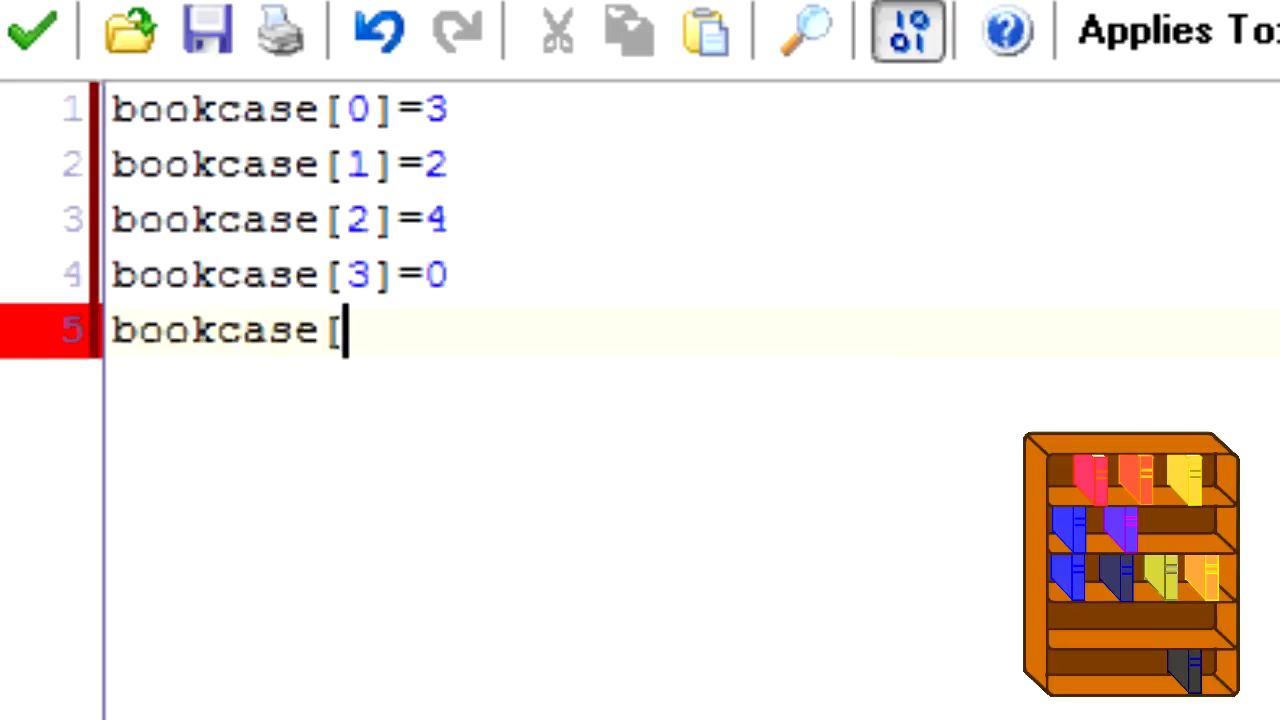
text(4])
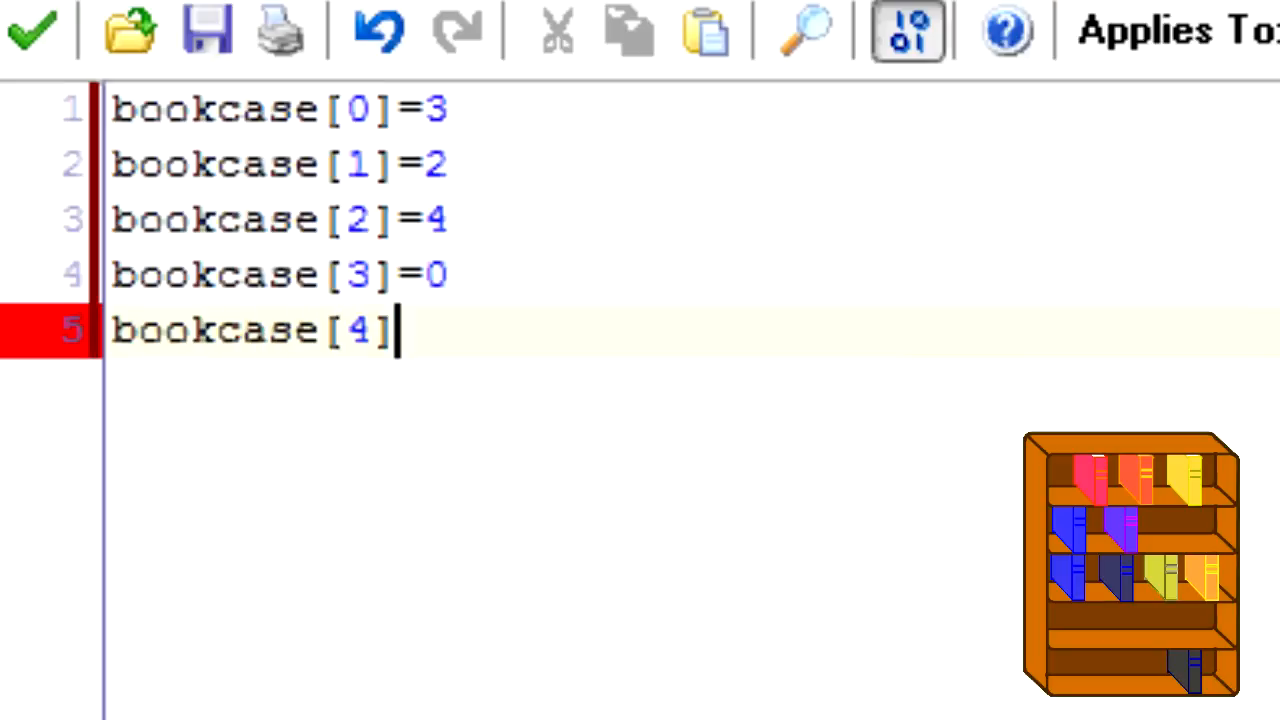
text(=1)
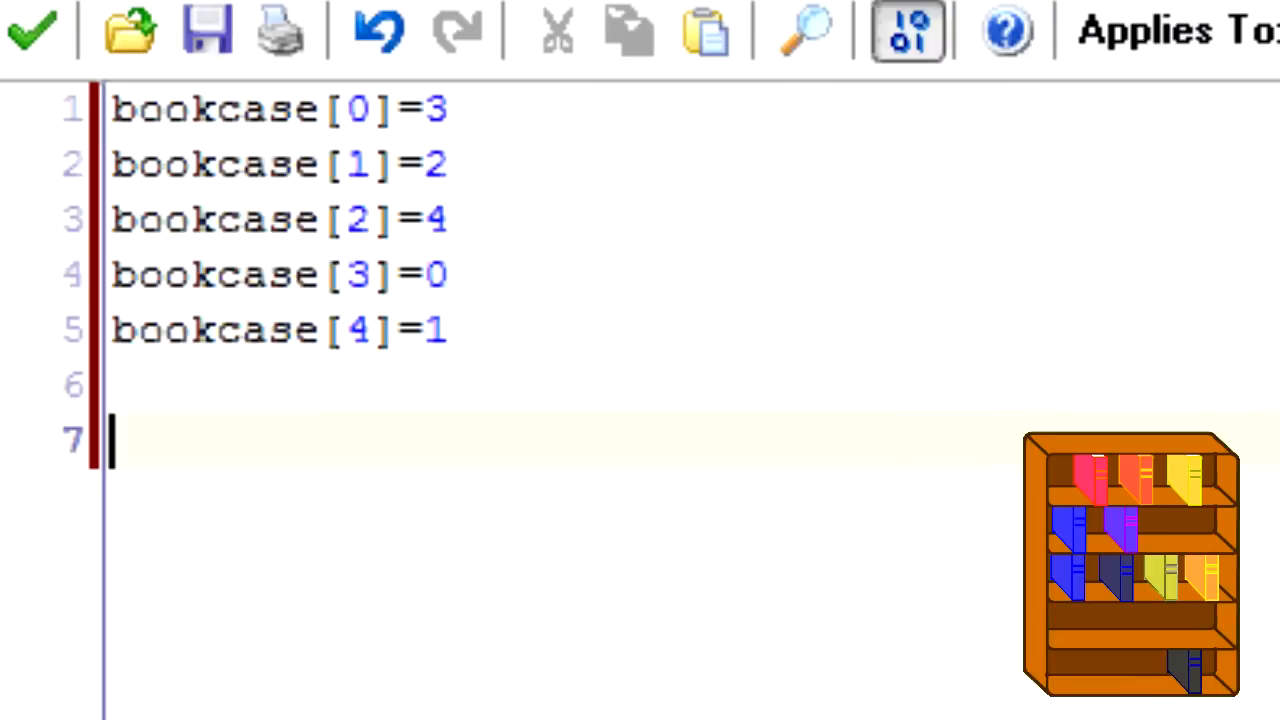
- Add a global shelf index set to 0 below the array
text(glo)
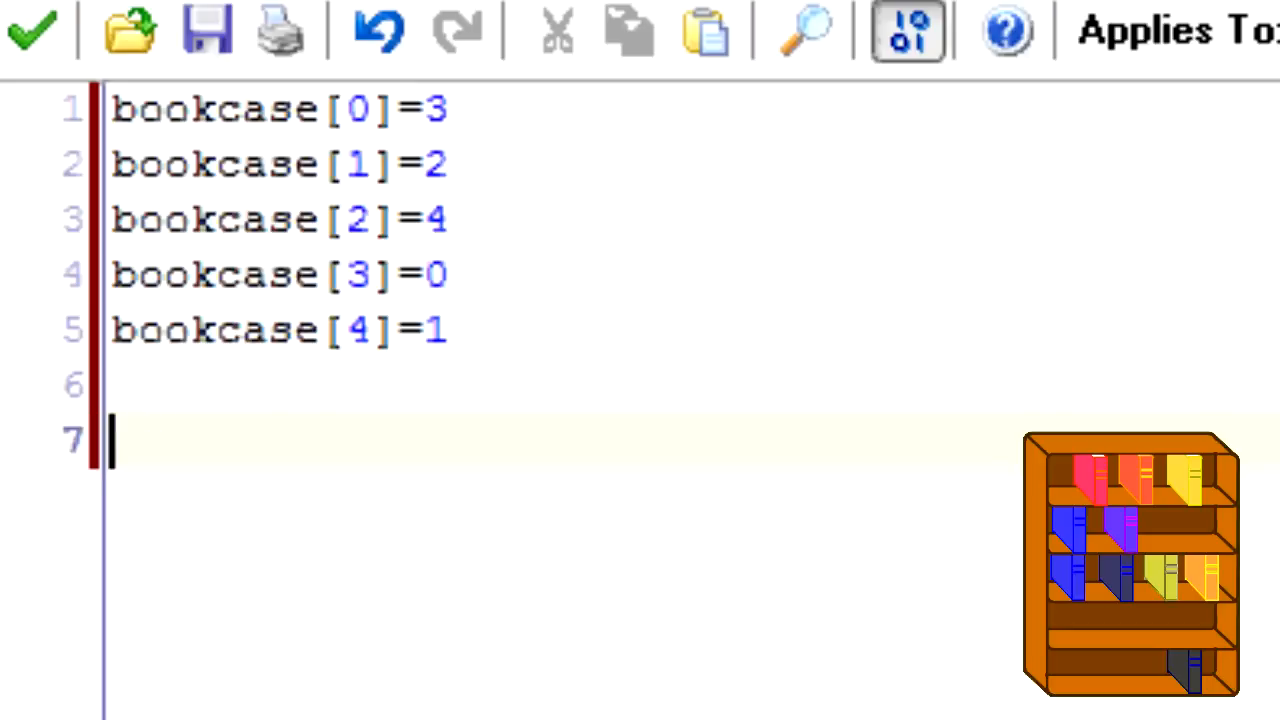
text(shelf)
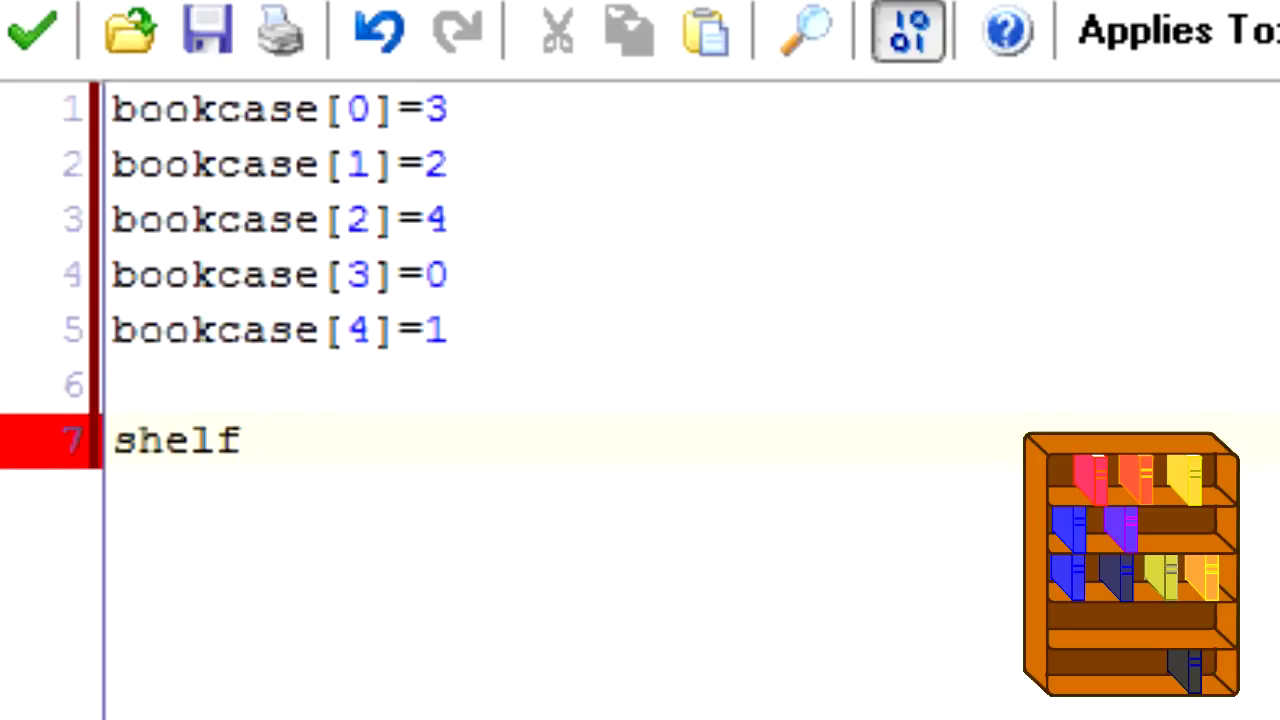
text(=0)
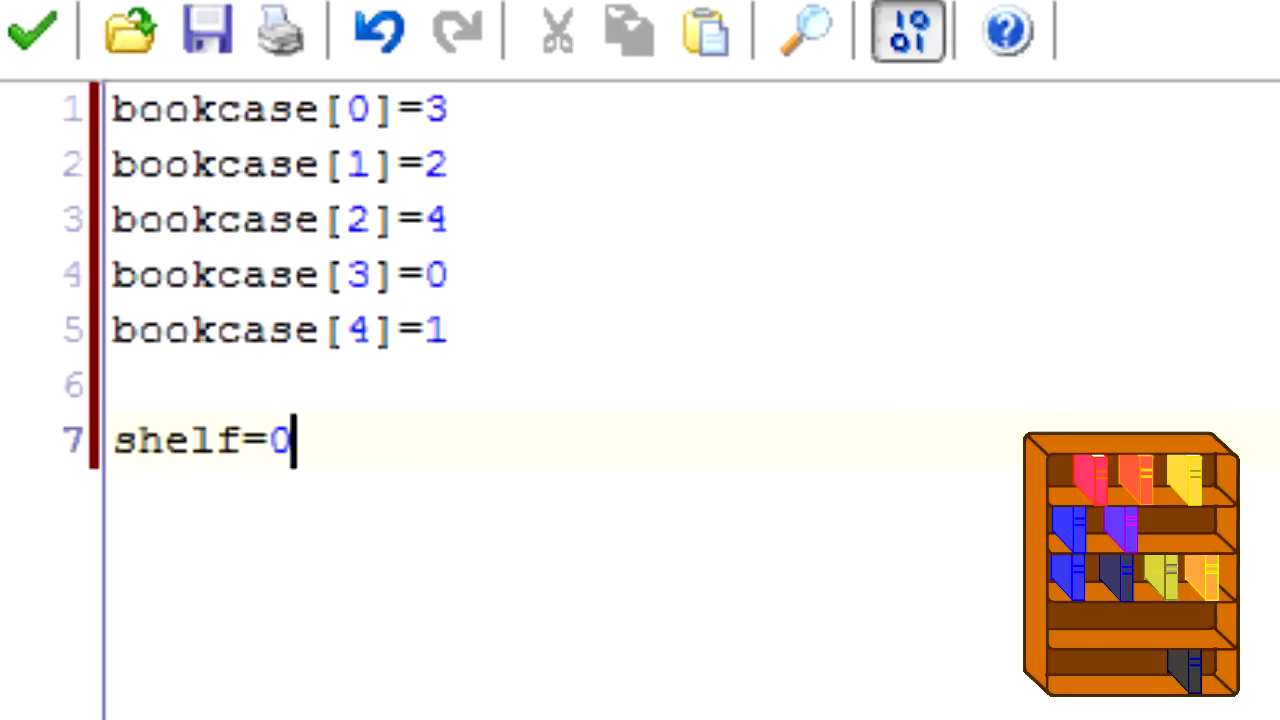
key(Enter)
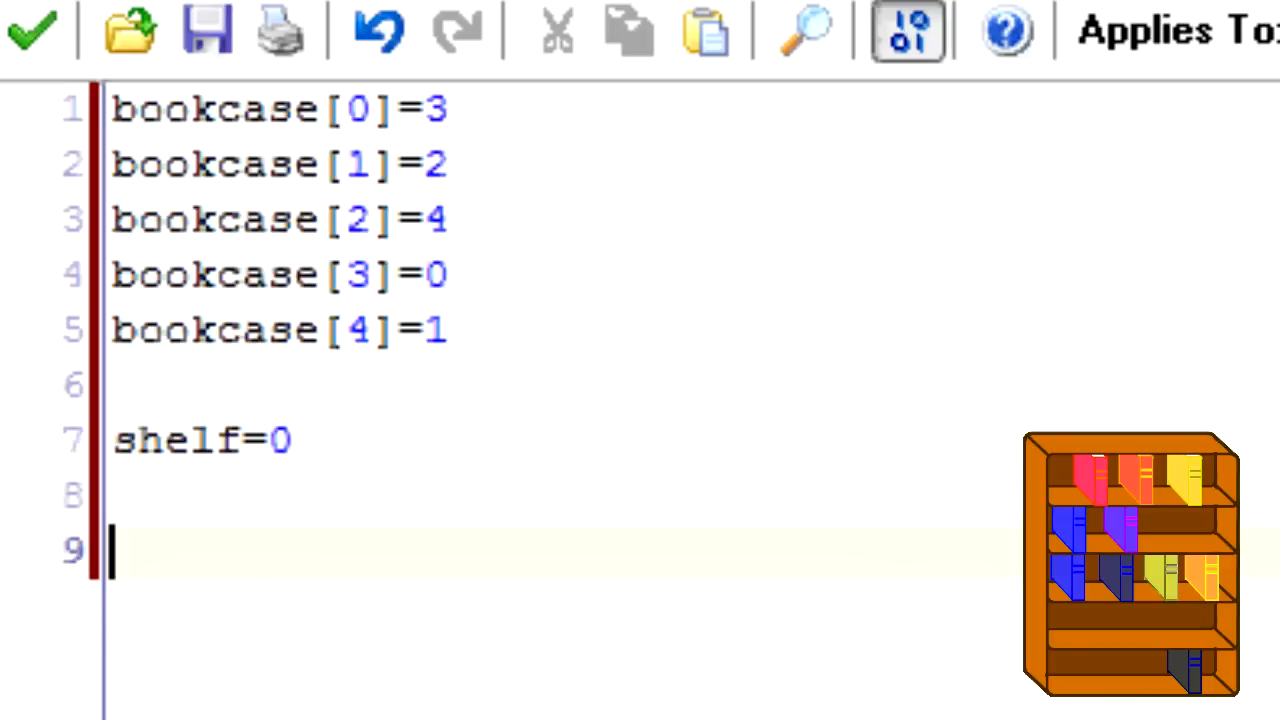
- Begin the comment /*bookcase[shelf] on a following line
text(/*book)
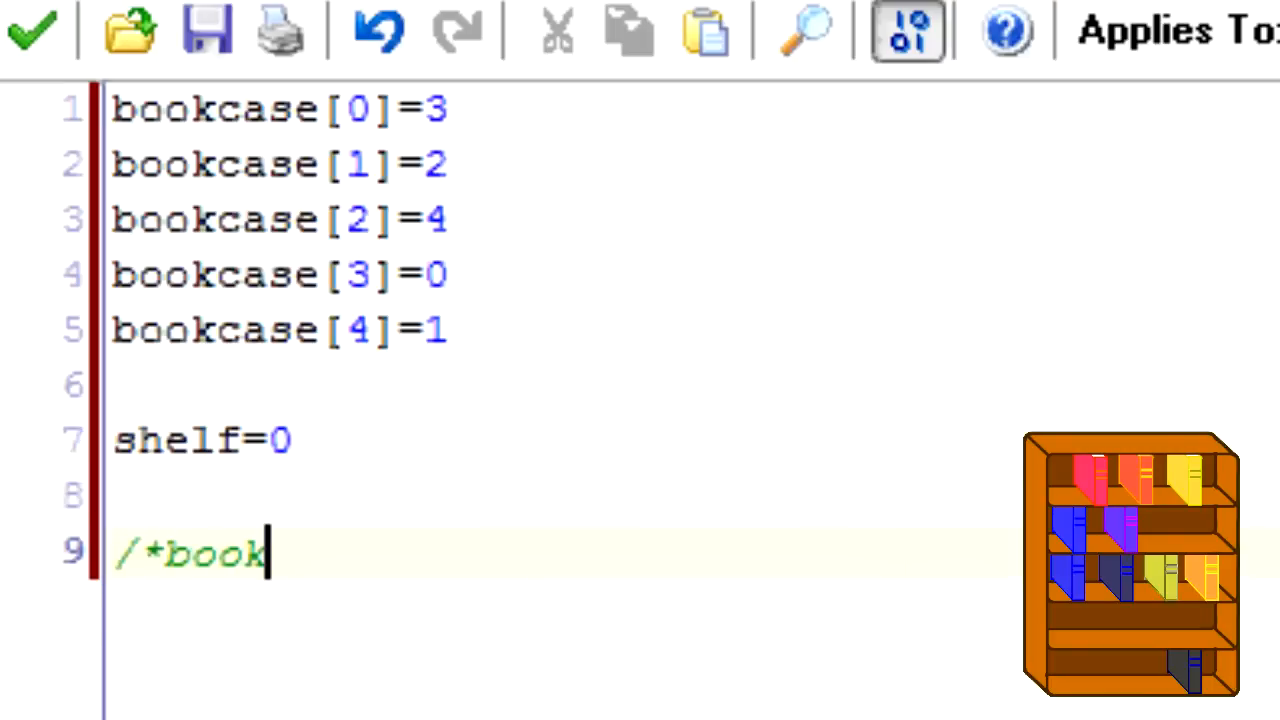
text(case[)
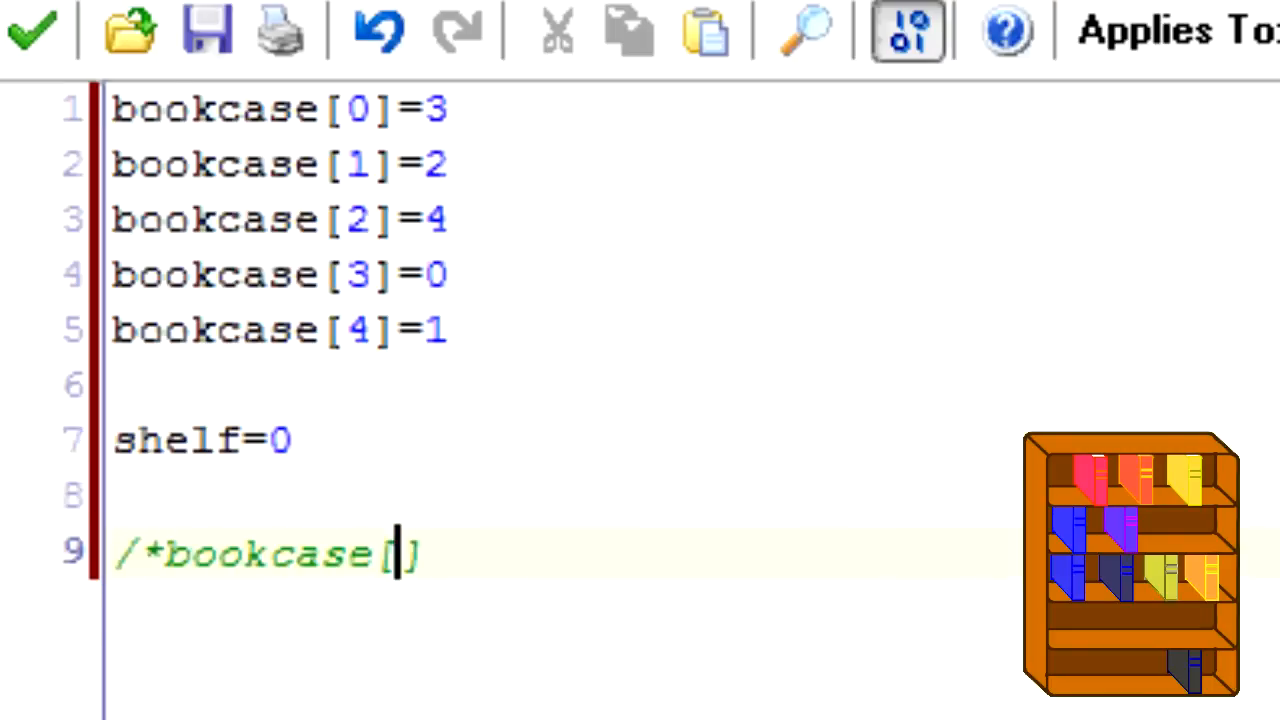
text(shelfe)
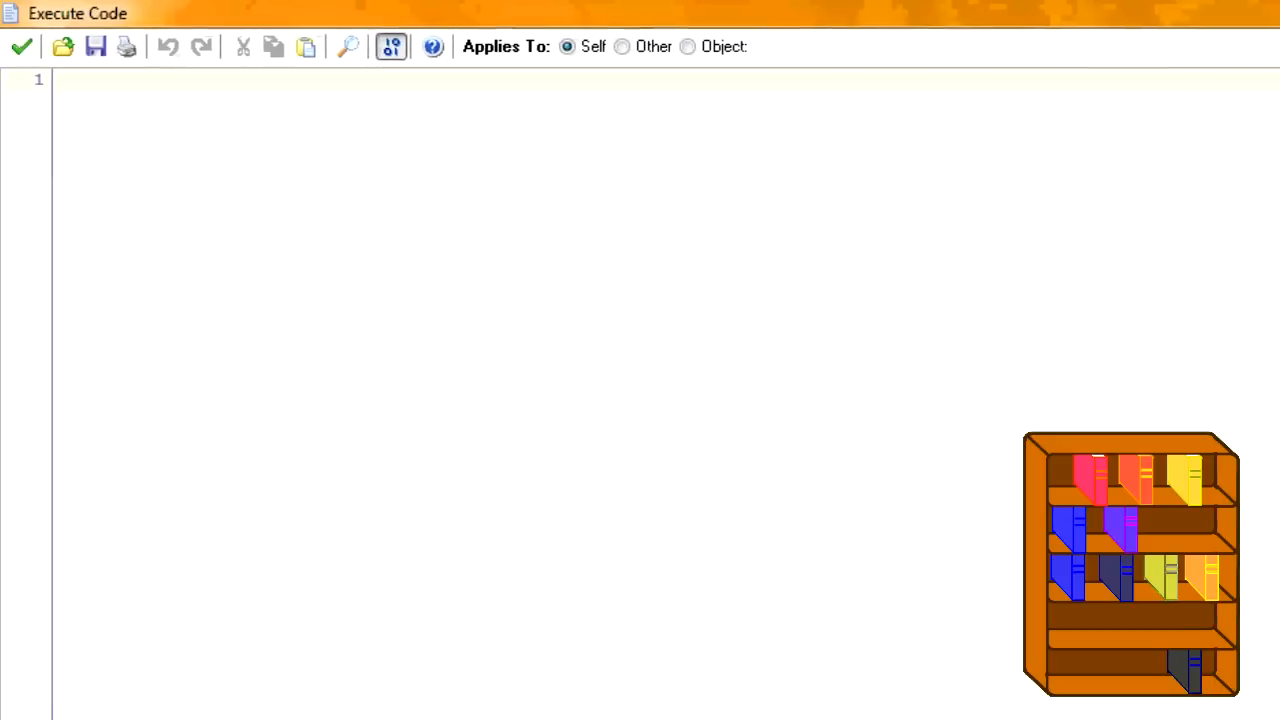
- Write draw_text(50,50,bookcase[shelf]) in the new code editor
text(draw_text())
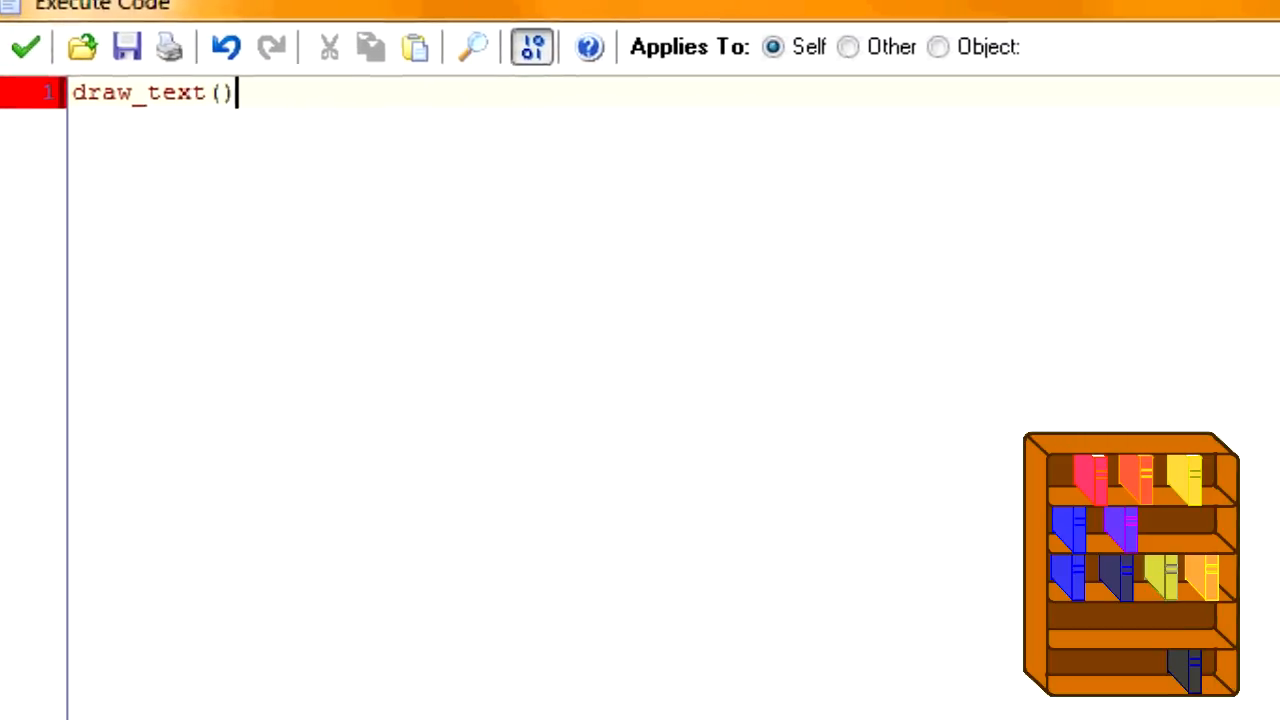
text(50,50,)
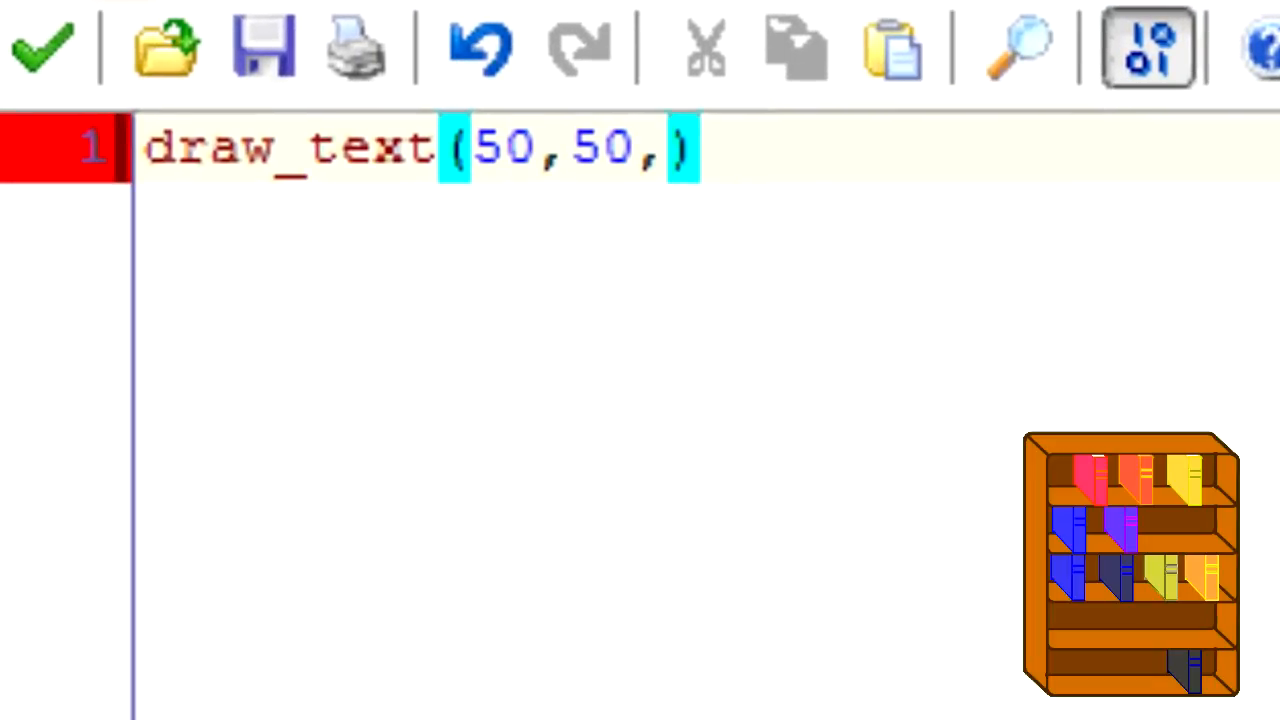
text(bookcase)
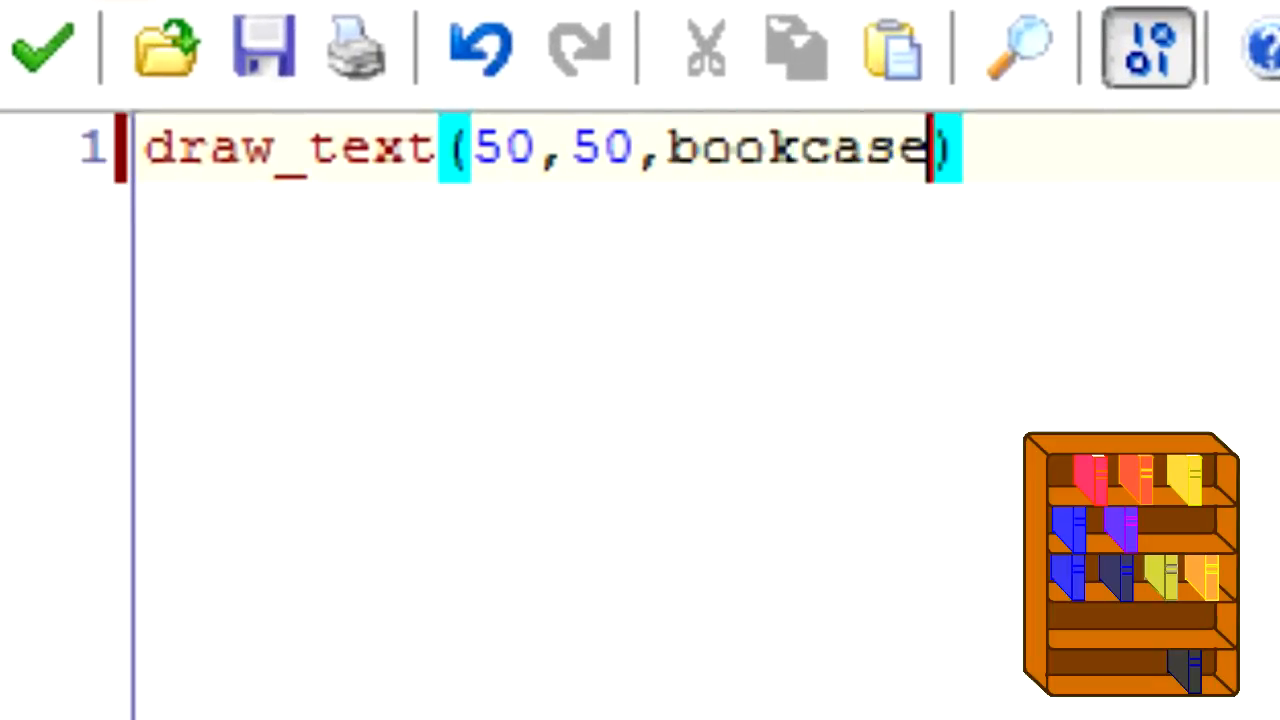
text([shelf])
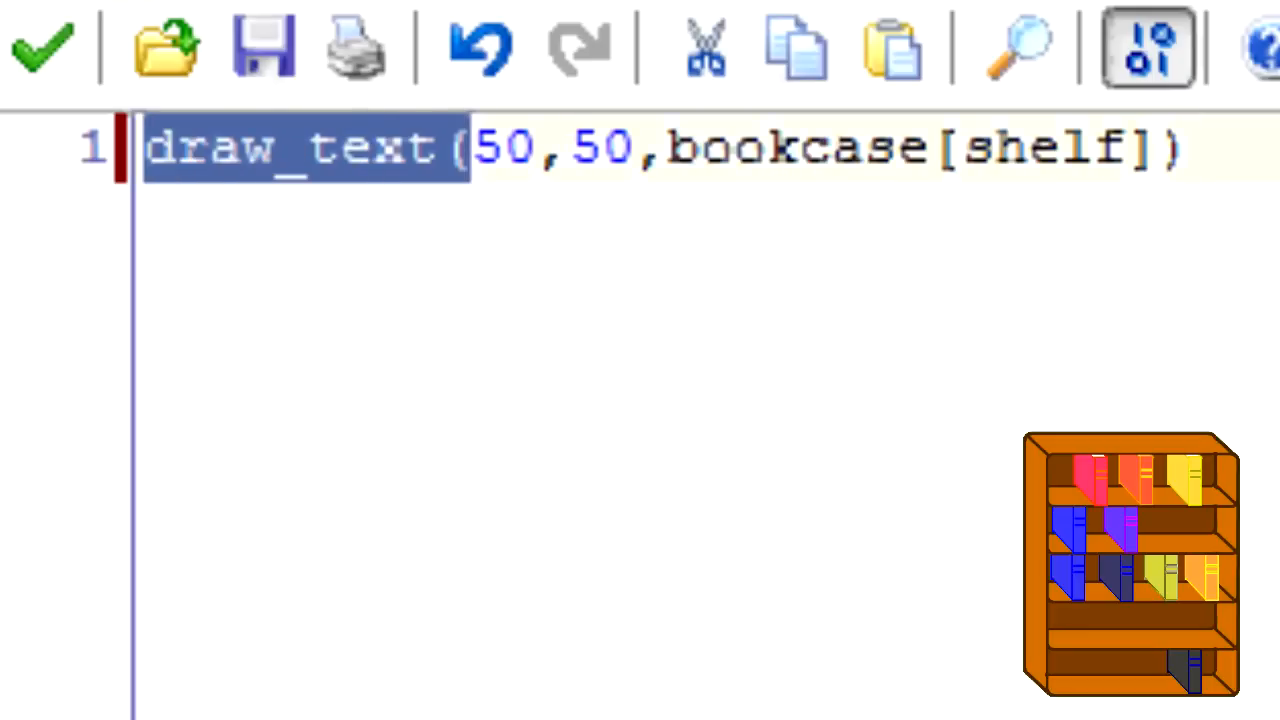
click(370, 160)
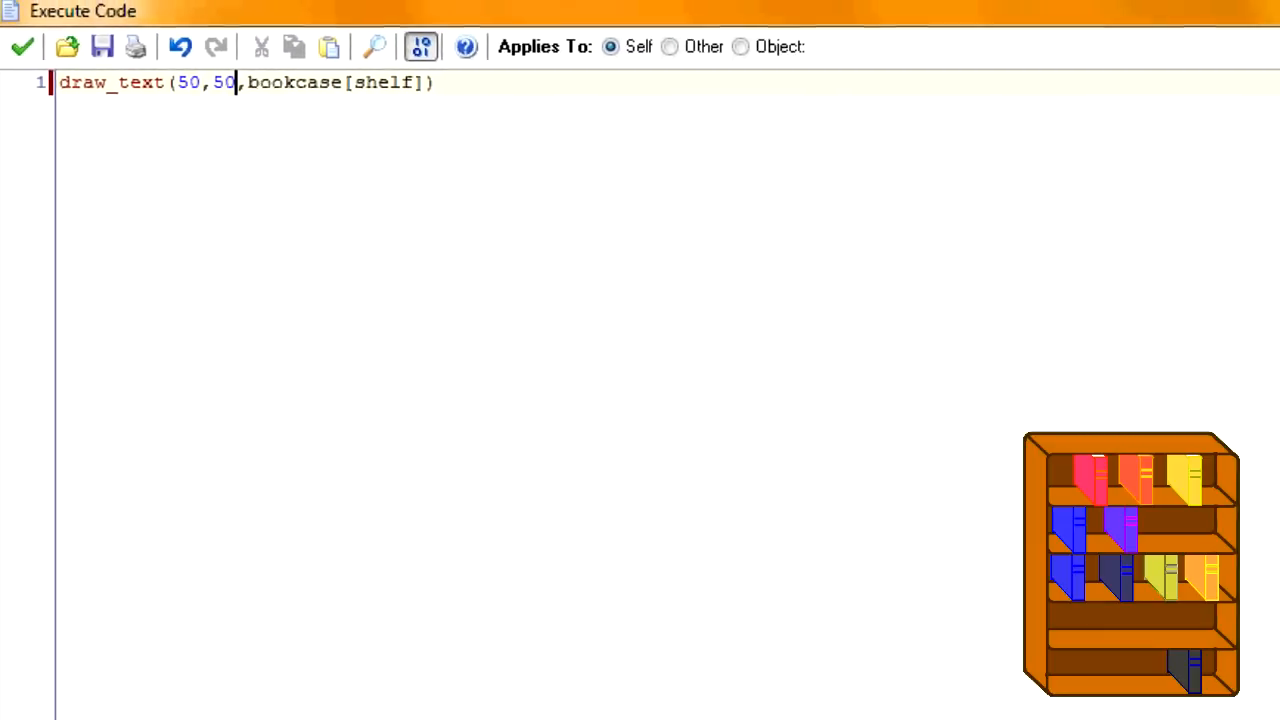
- Switch back to the bookcase array initialization code window
click(22, 47)
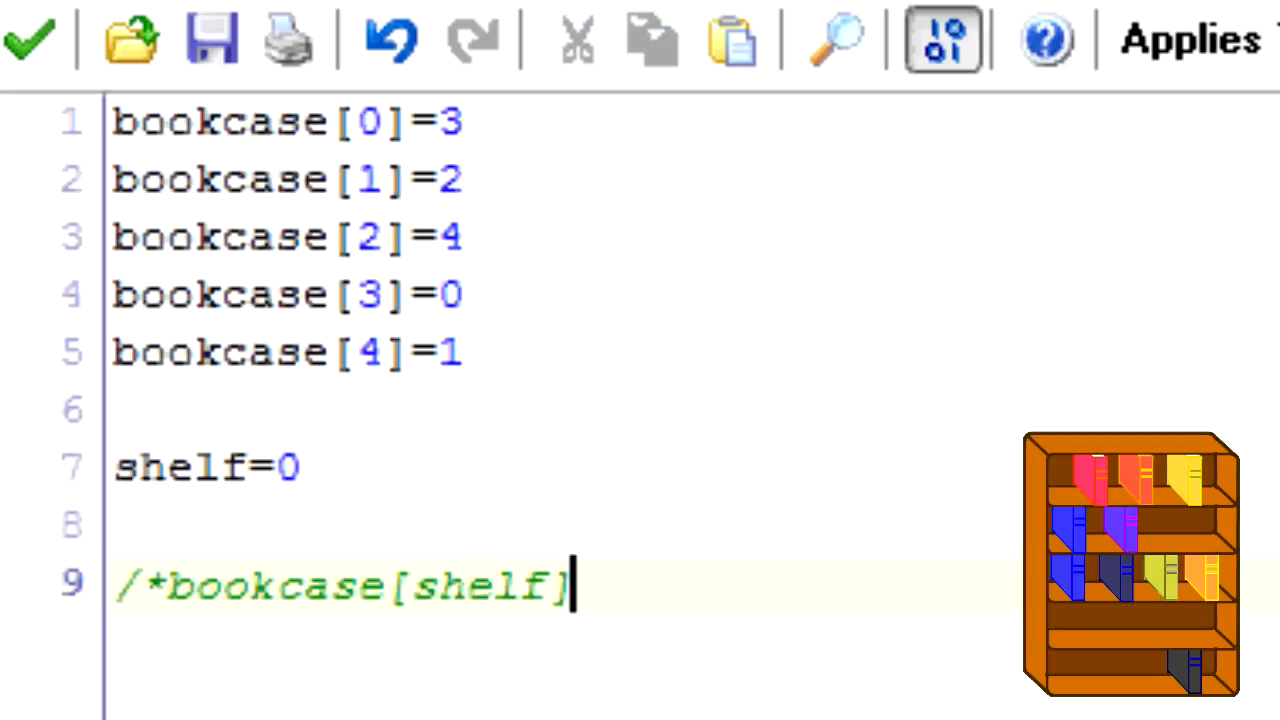
- Extend the line 9 comment to read bookcase[shelf]=bookcase[0]=3
text(=book)
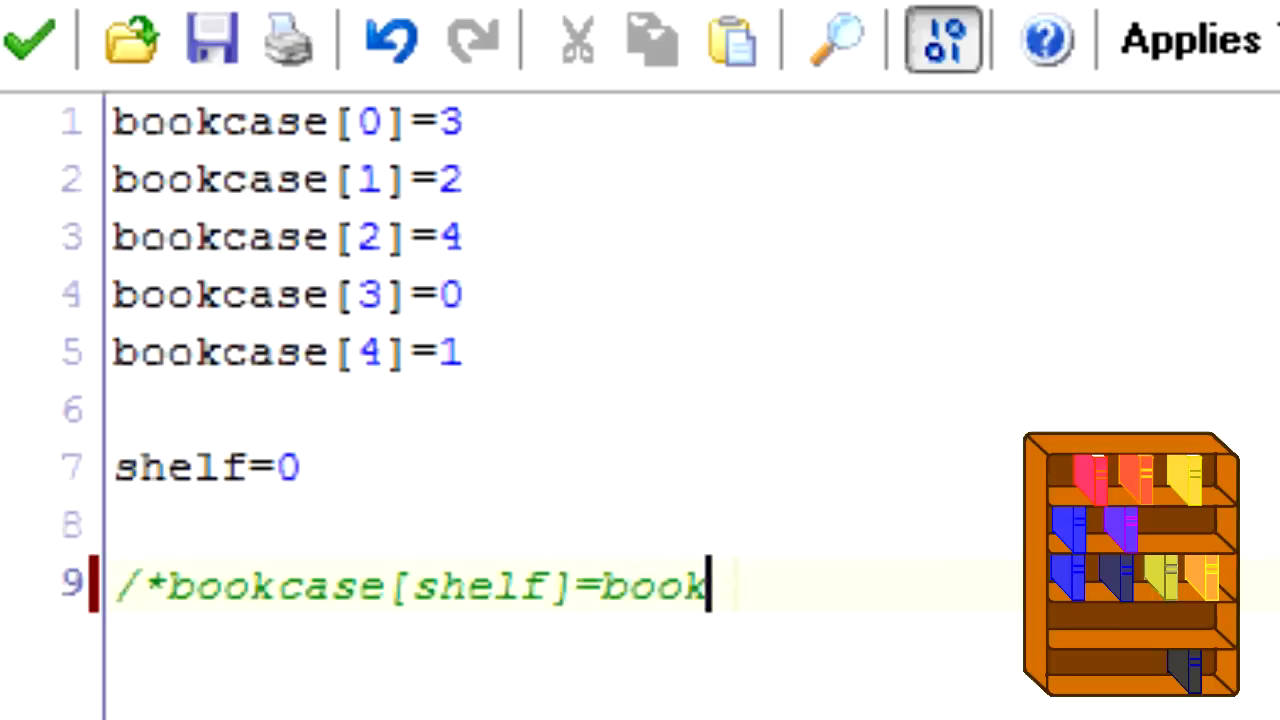
text(case[])
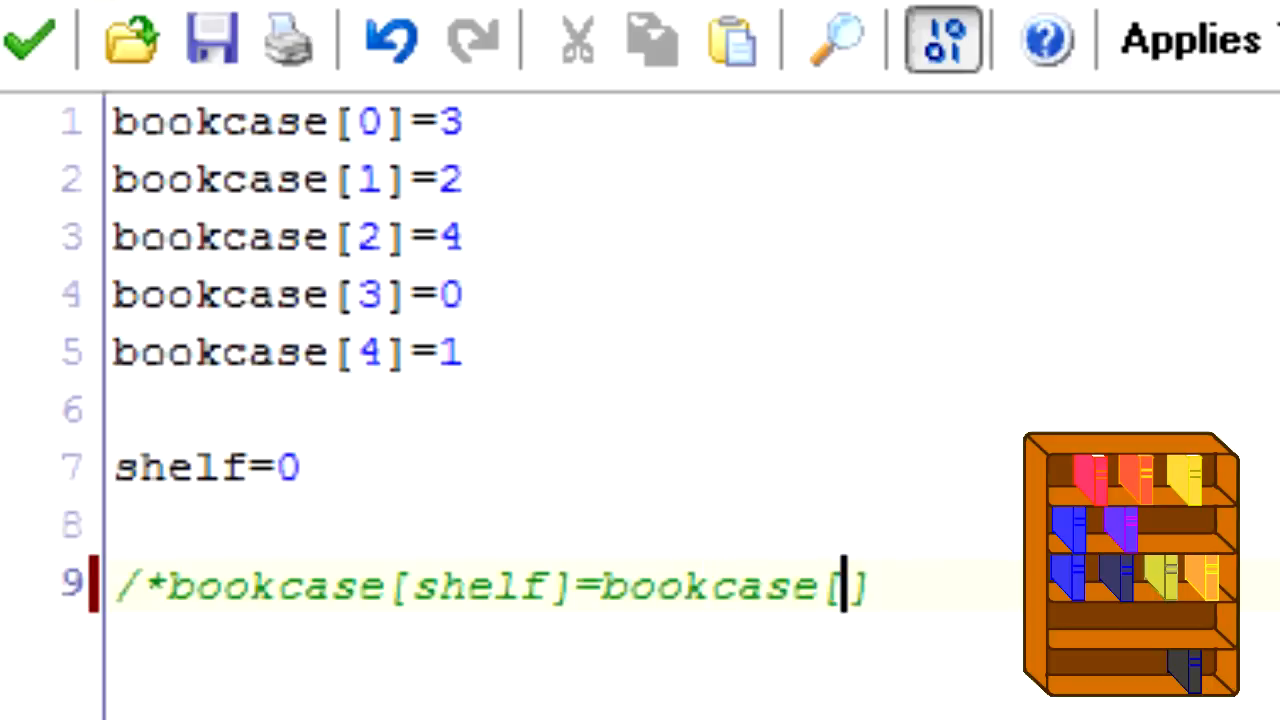
text(0)
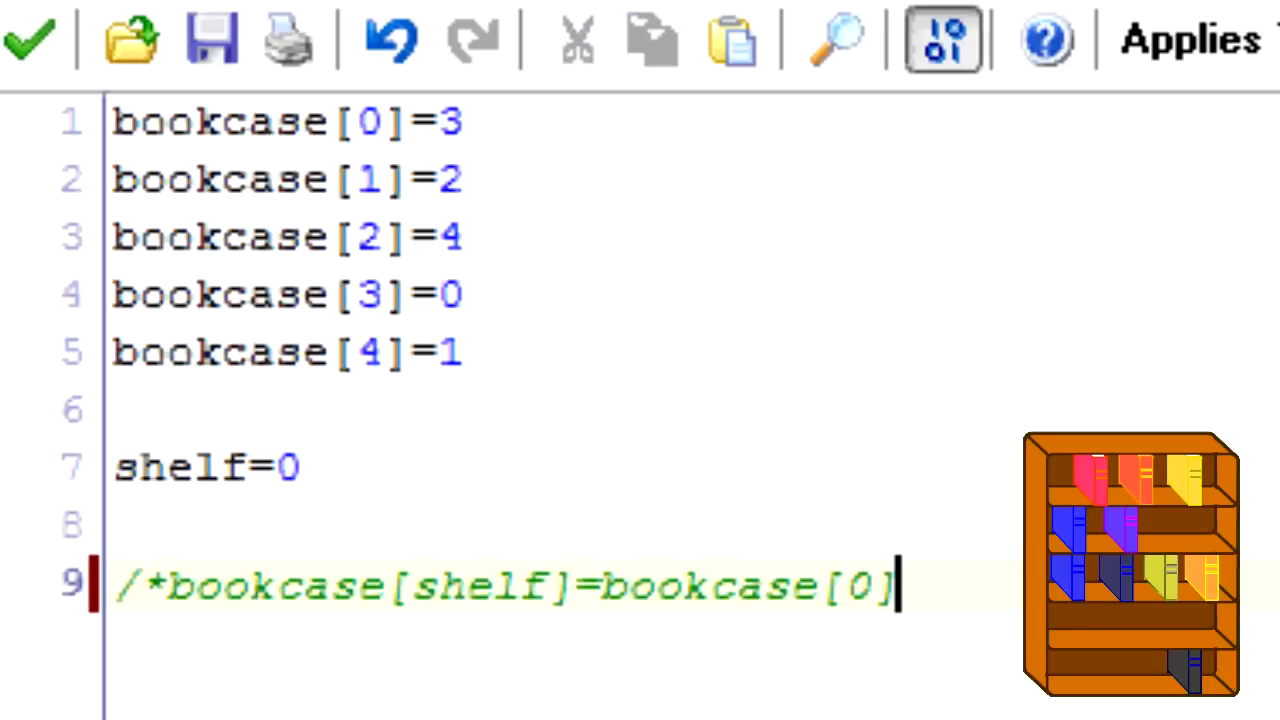
text(=3)
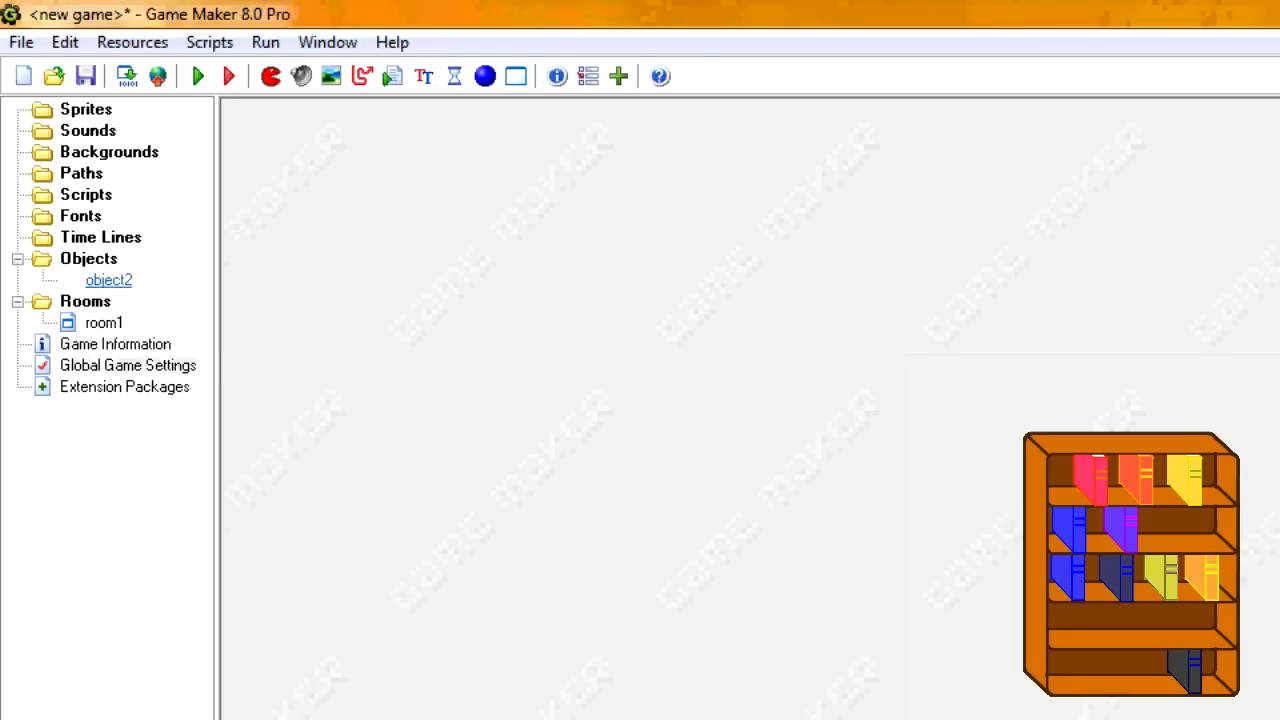
- Reopen object2's code and add the comment /*bookcase[shelf]=bookcase[2]=4
double_click(107, 279)
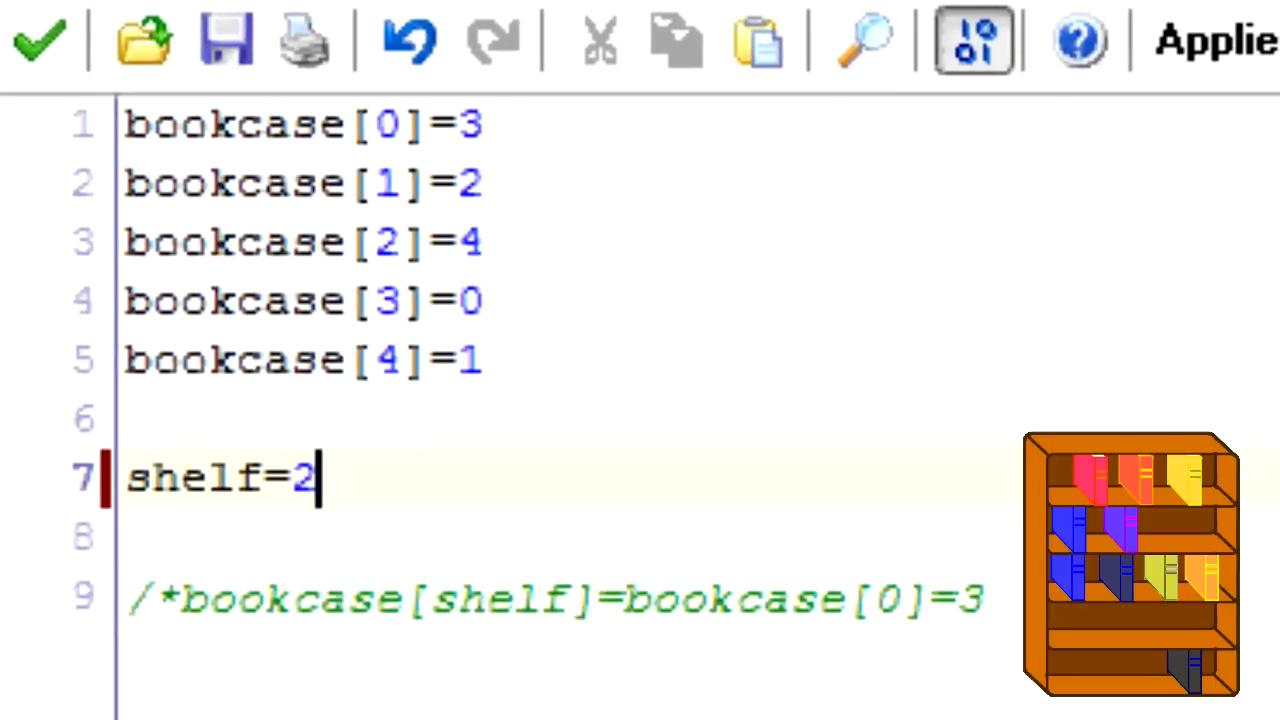
text(/*)
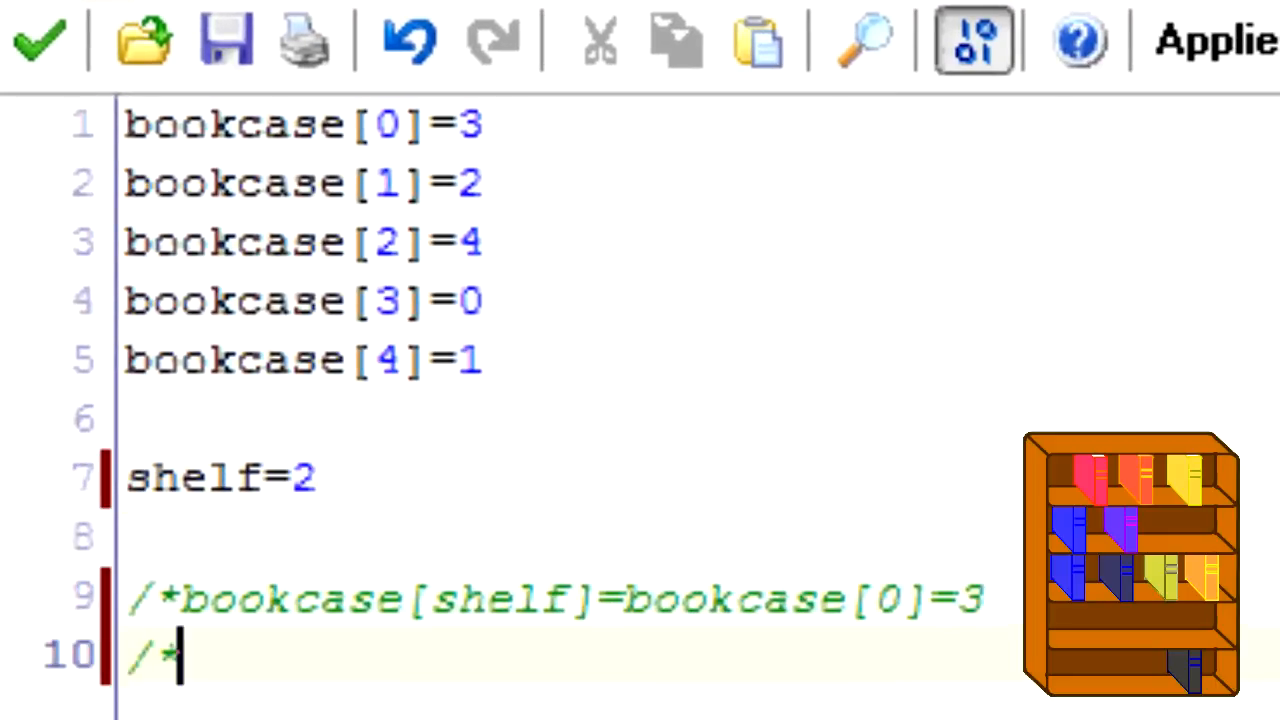
text(bookcase)
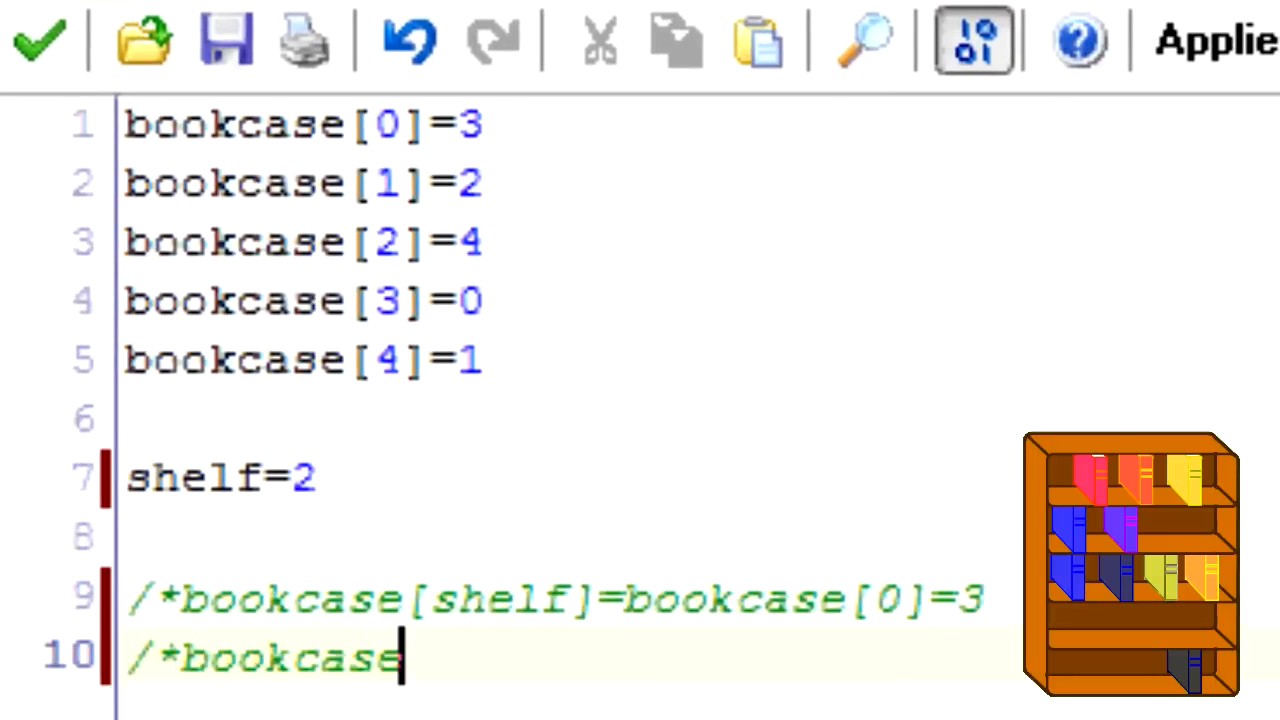
text([shelf)
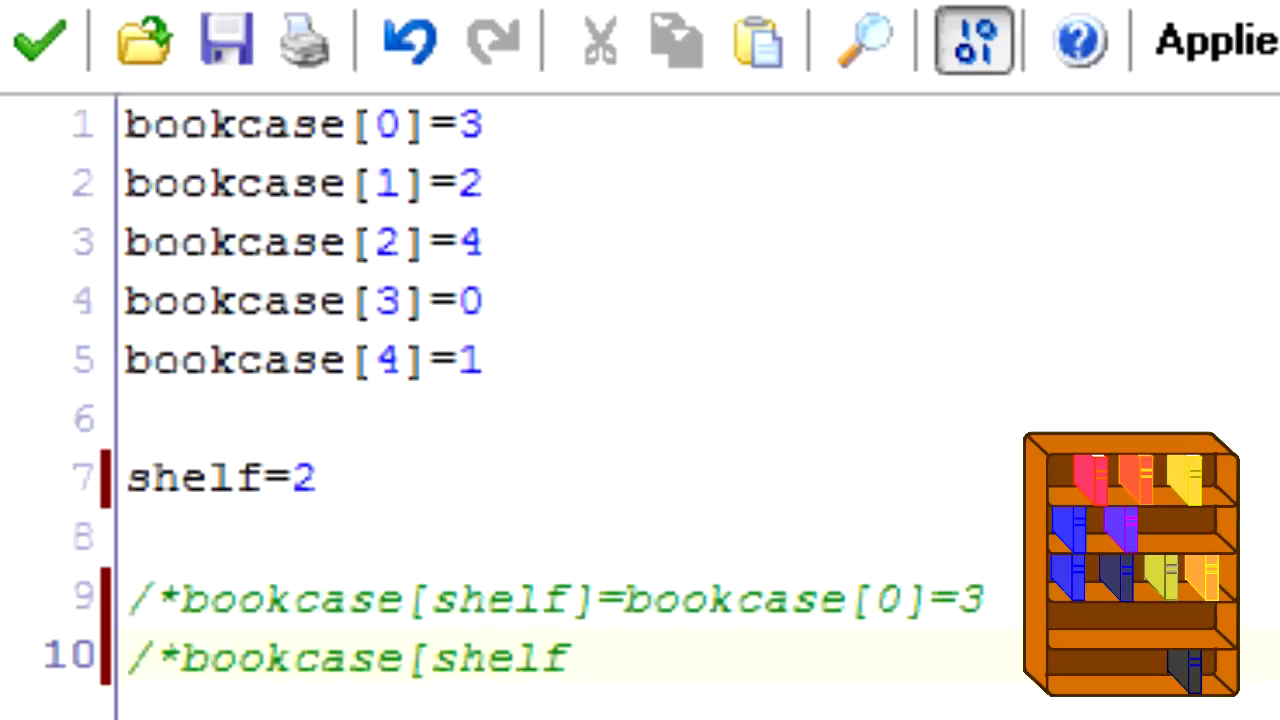
text(]=)
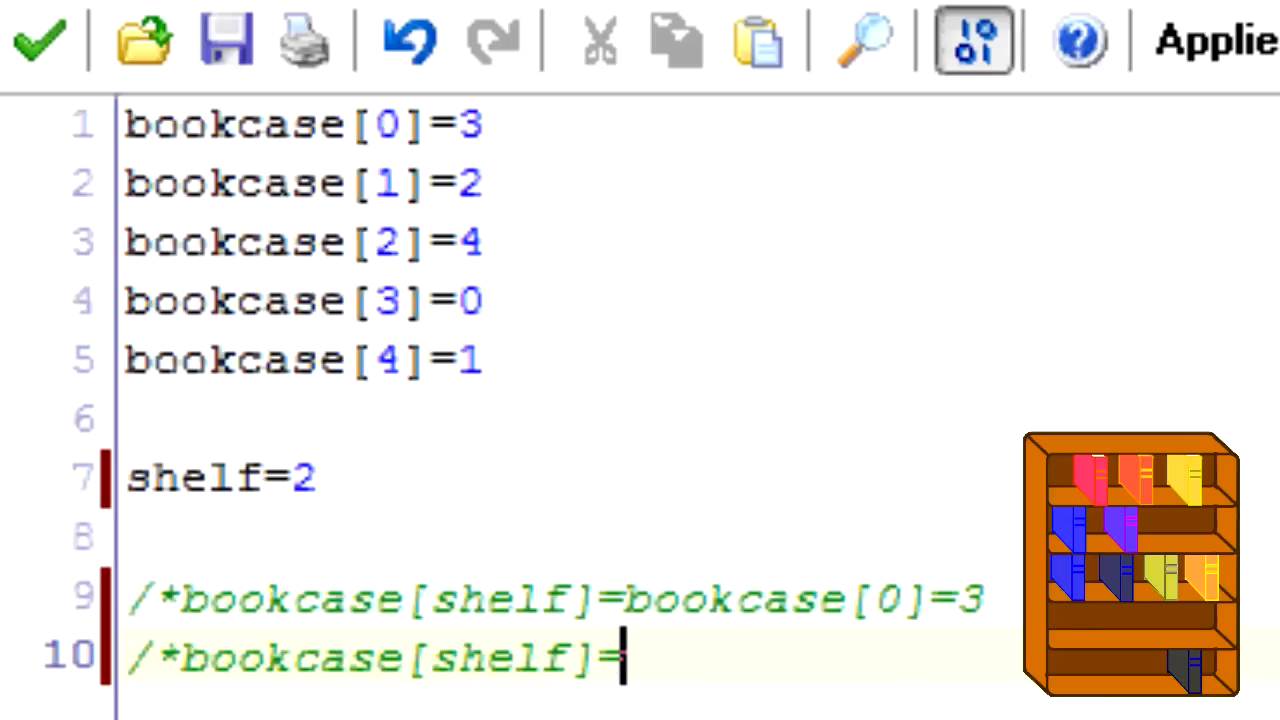
text(bookcase)
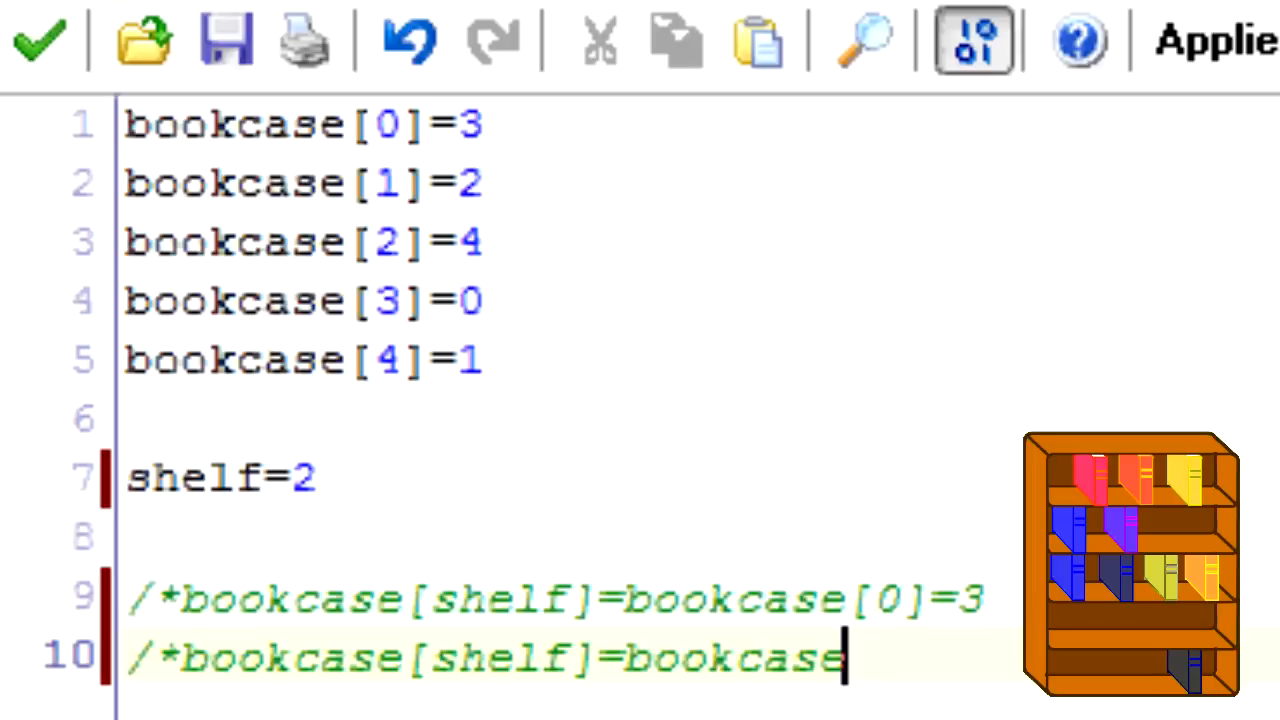
text([2]=)
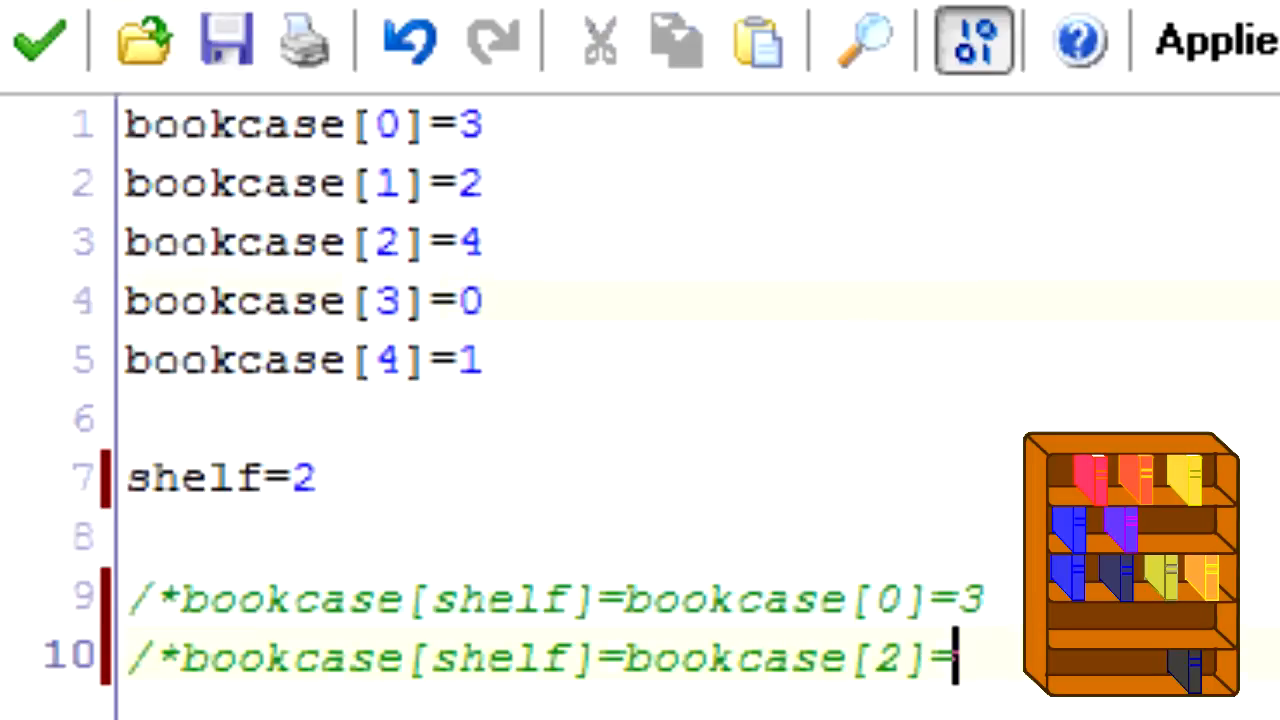
text(4)
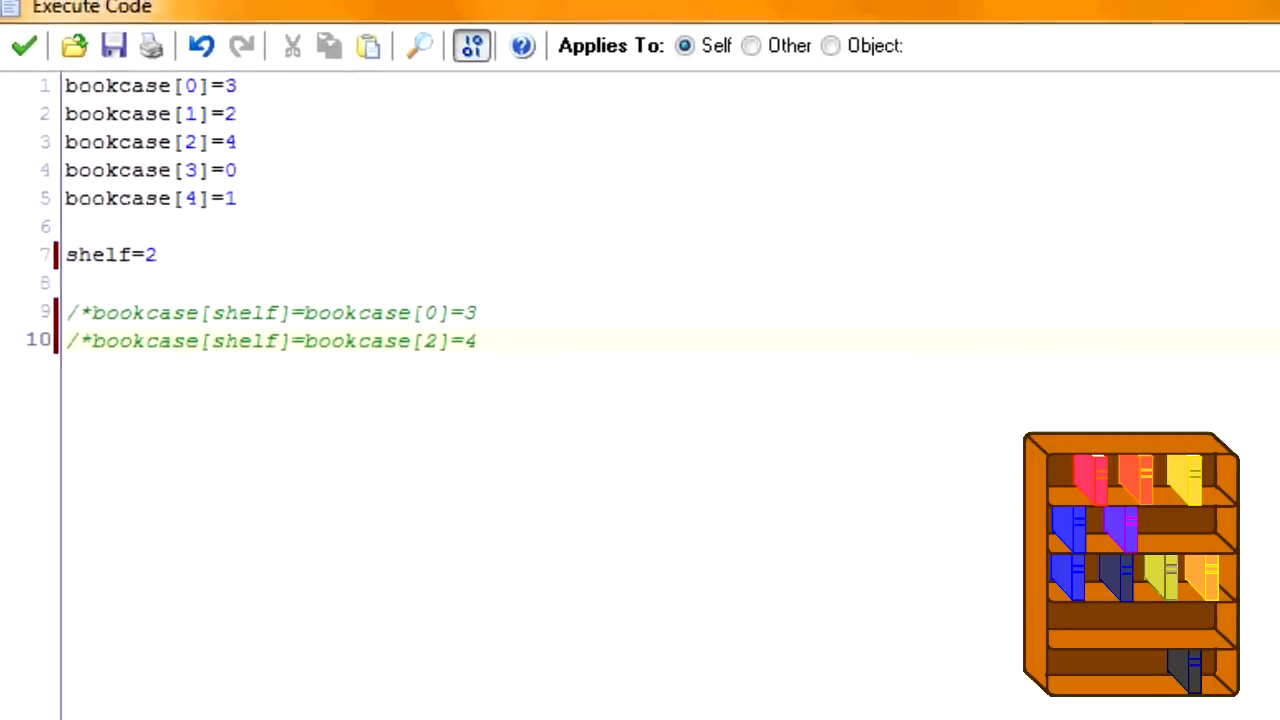